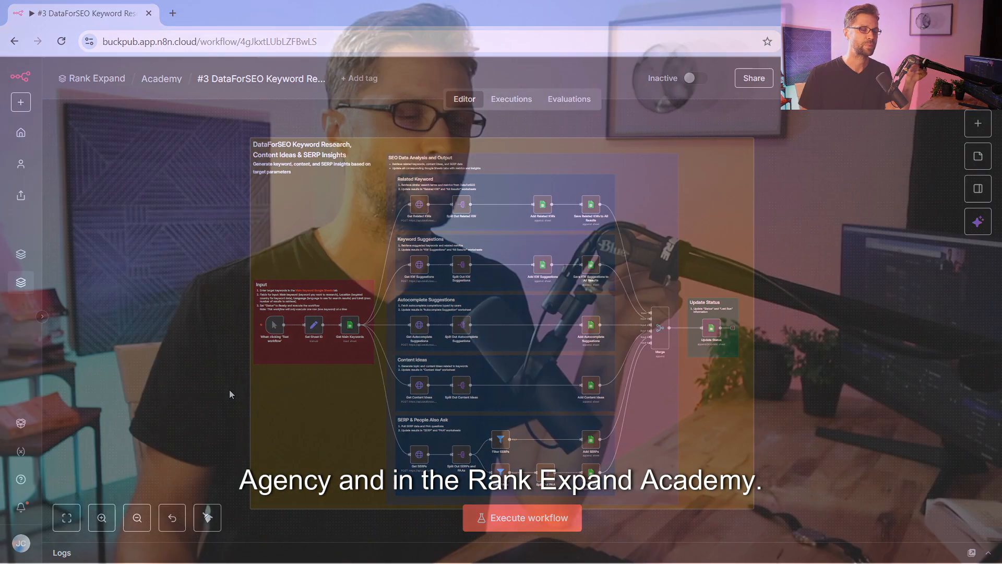
- Switch from the n8n workflow editor to the RANK ON GOOGLE USING AI document
left_click(548, 13)
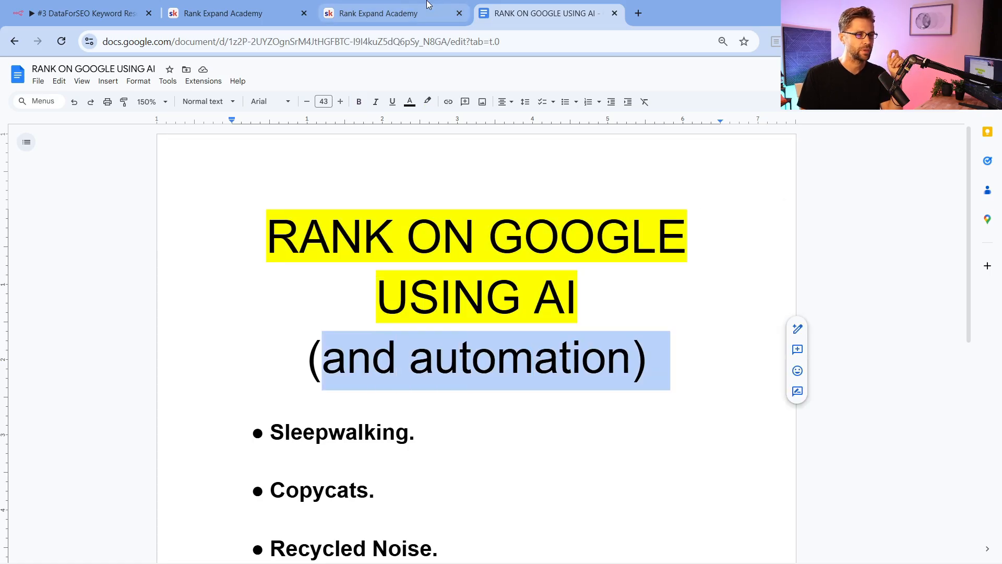
- Visit the Rank Expand Academy community, the Docs tab, then return to the n8n workflow
left_click(383, 13)
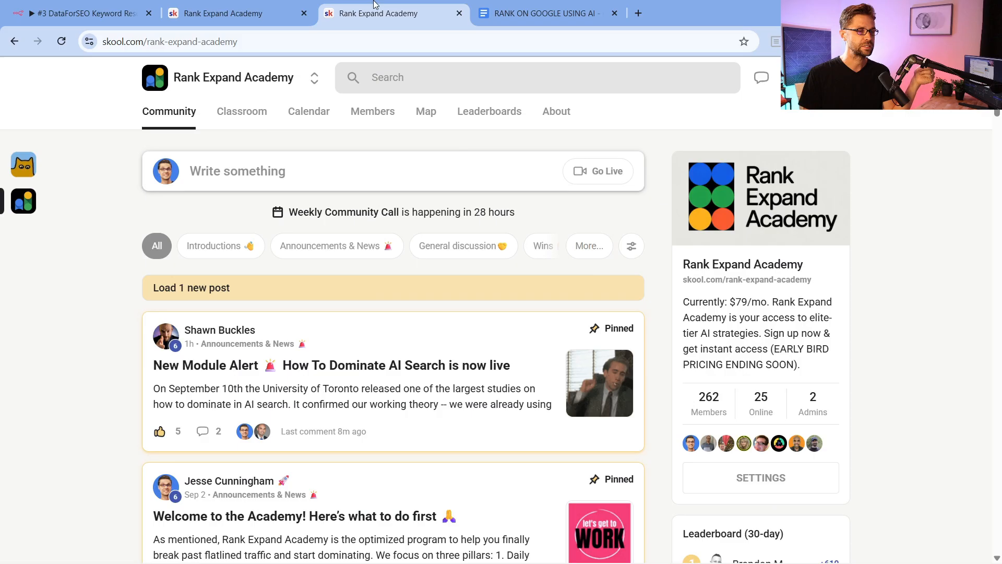
left_click(542, 13)
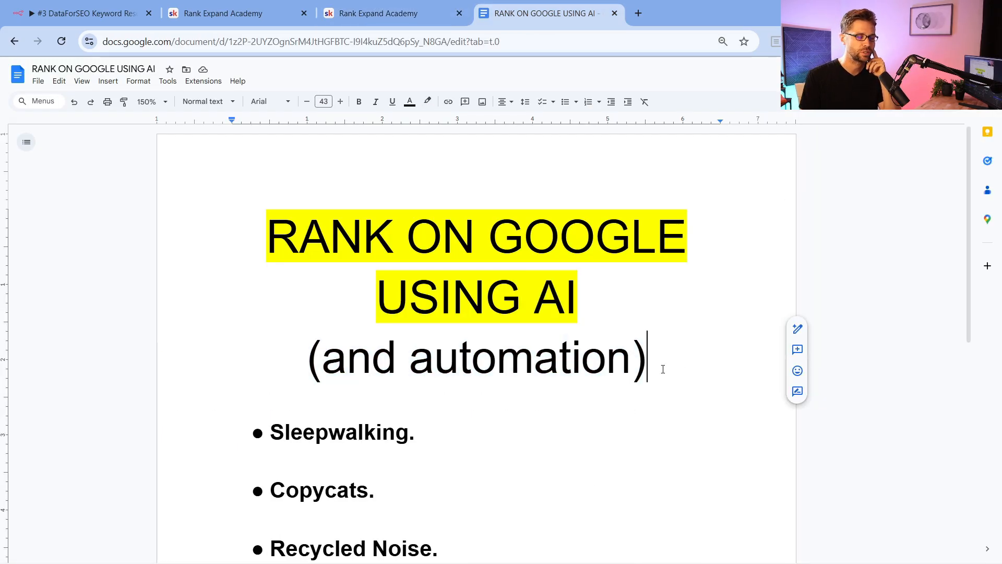
left_click(76, 12)
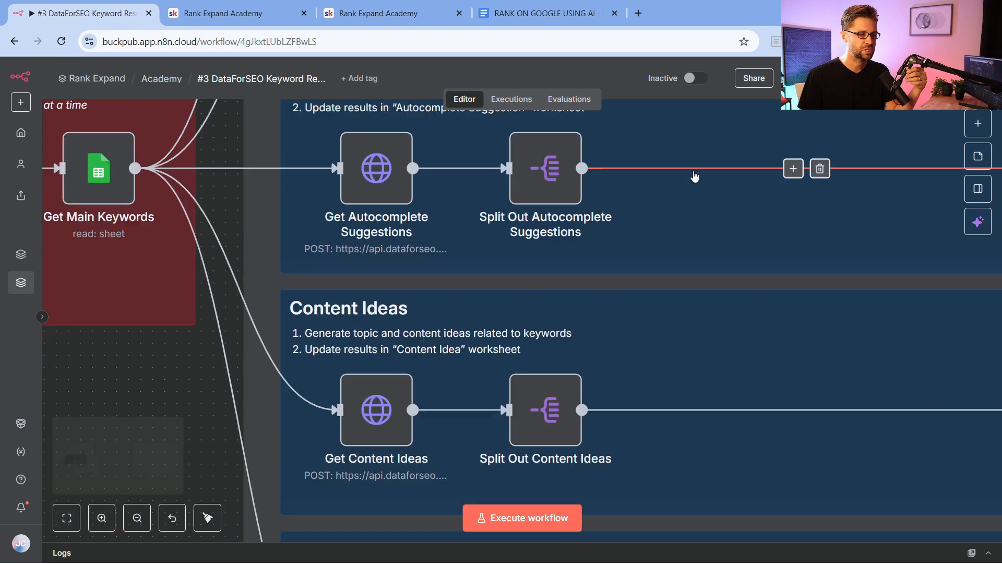
- Execute the whole keyword research workflow and watch items flow through its branches
scroll("down", 3)
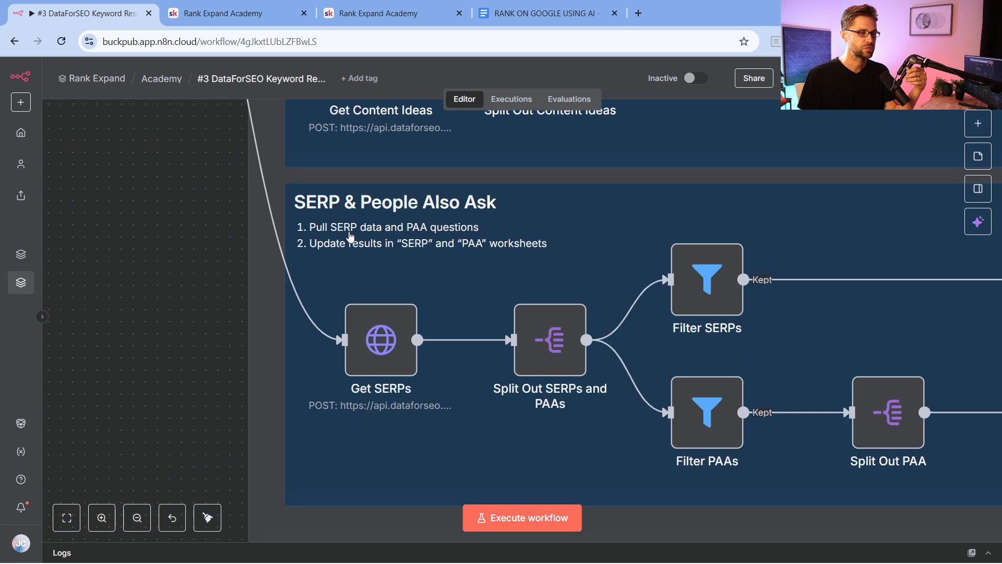
left_click(522, 516)
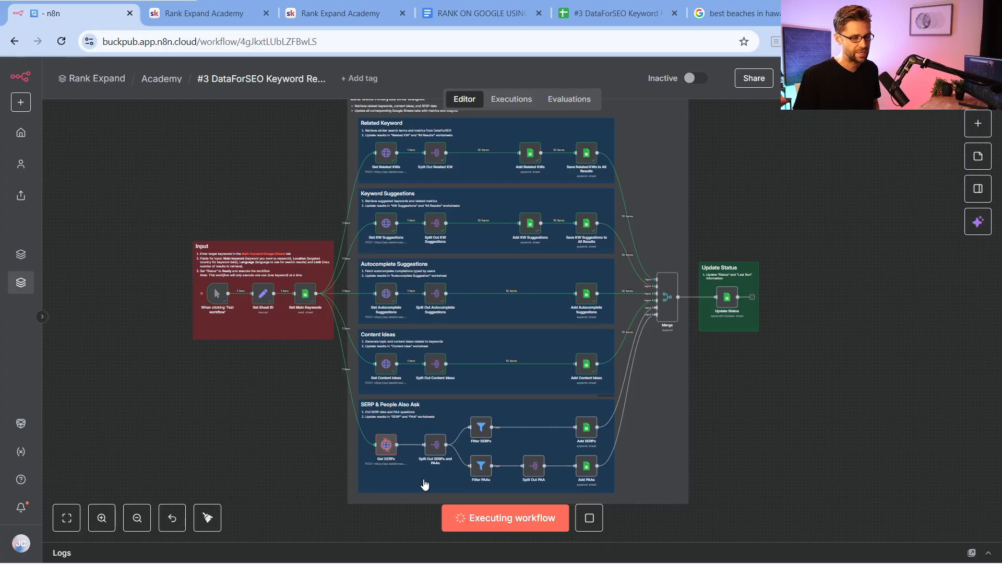
scroll("down", 3)
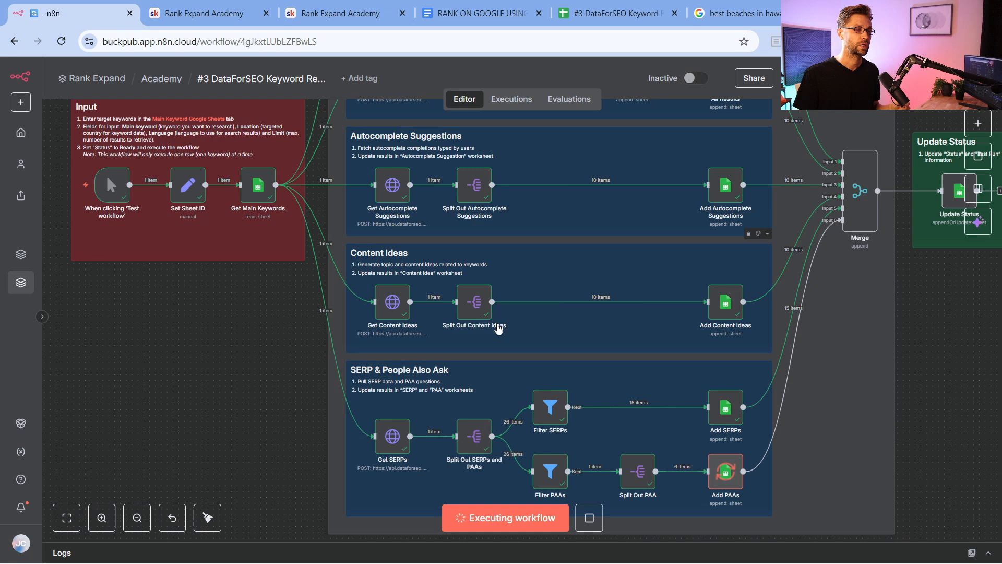
- Review the three main keywords: best beaches in hawaii, lawyers in dallas texas, best supplements for aging
left_click(613, 12)
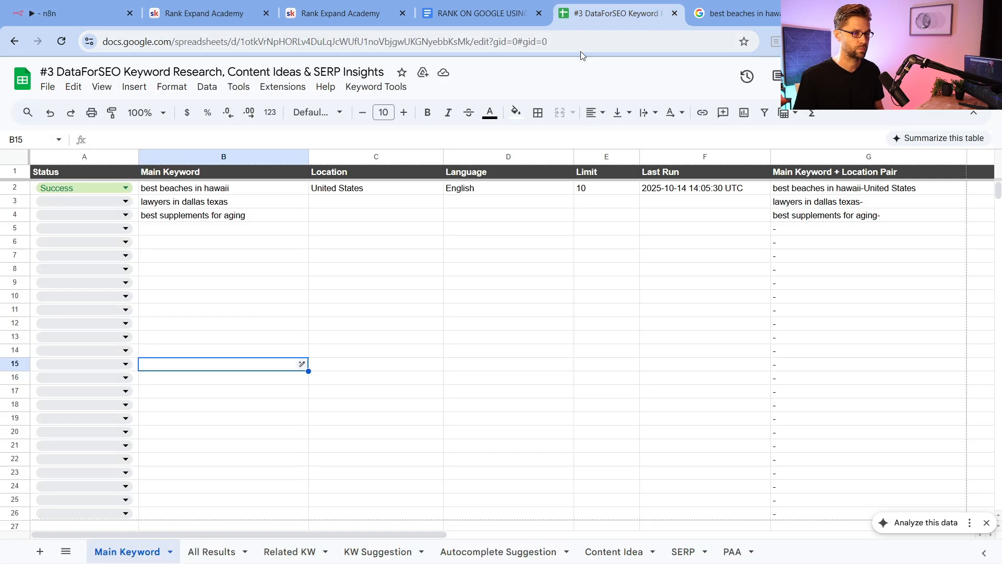
left_click(376, 254)
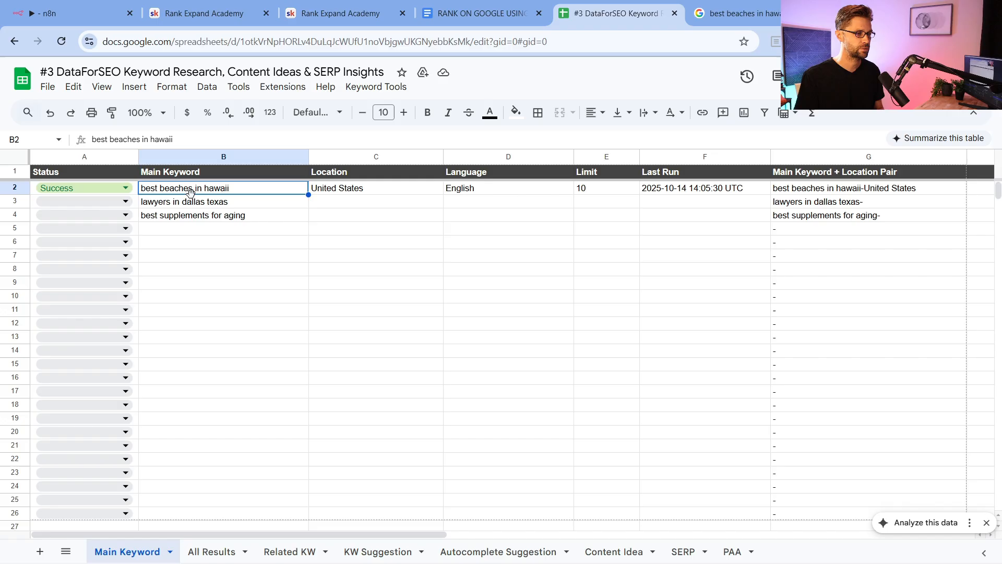
mouse_move(243, 282)
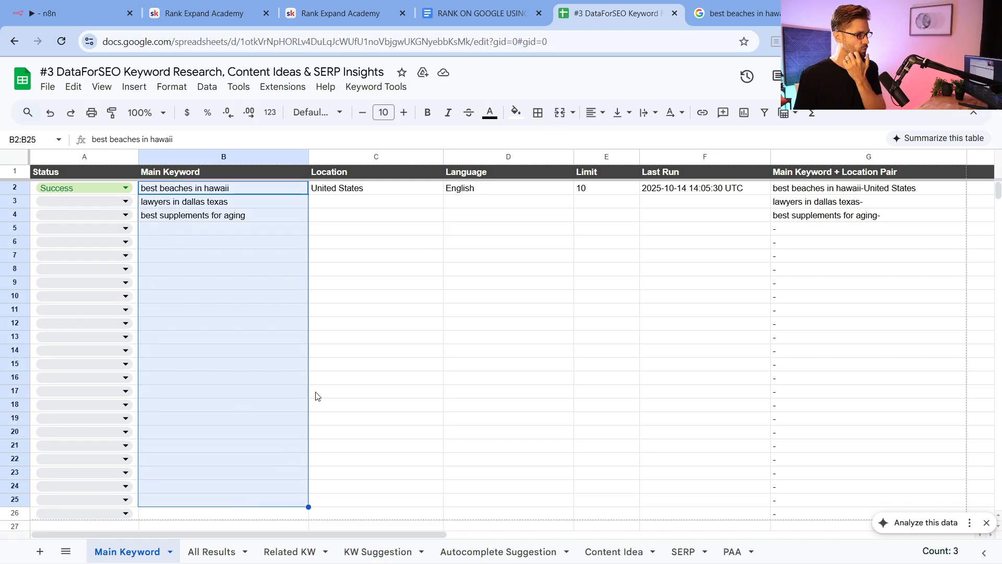
left_click(375, 268)
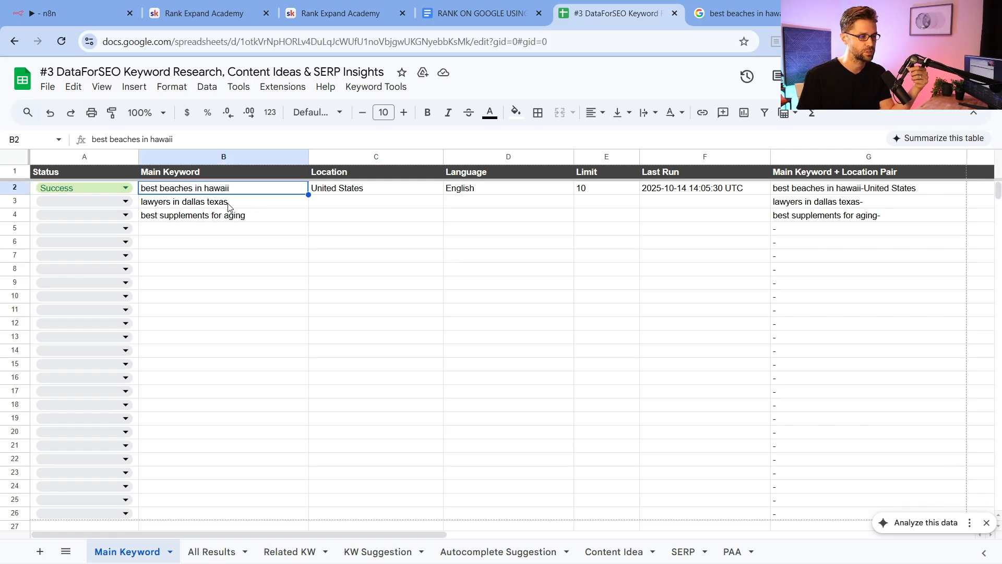
left_click(224, 202)
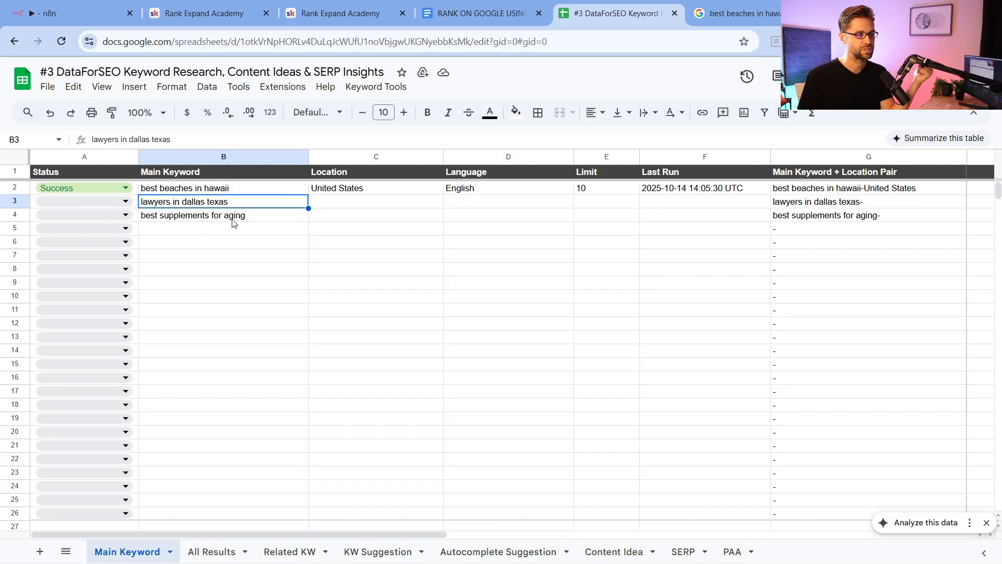
left_click(223, 215)
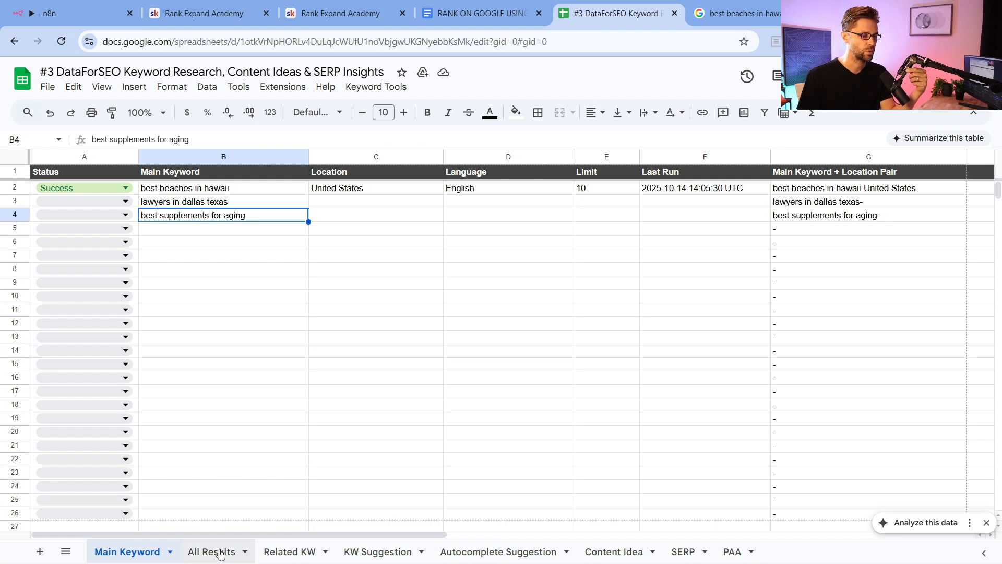
- Move to the All Results sheet of related keywords and suggestions
left_click(210, 551)
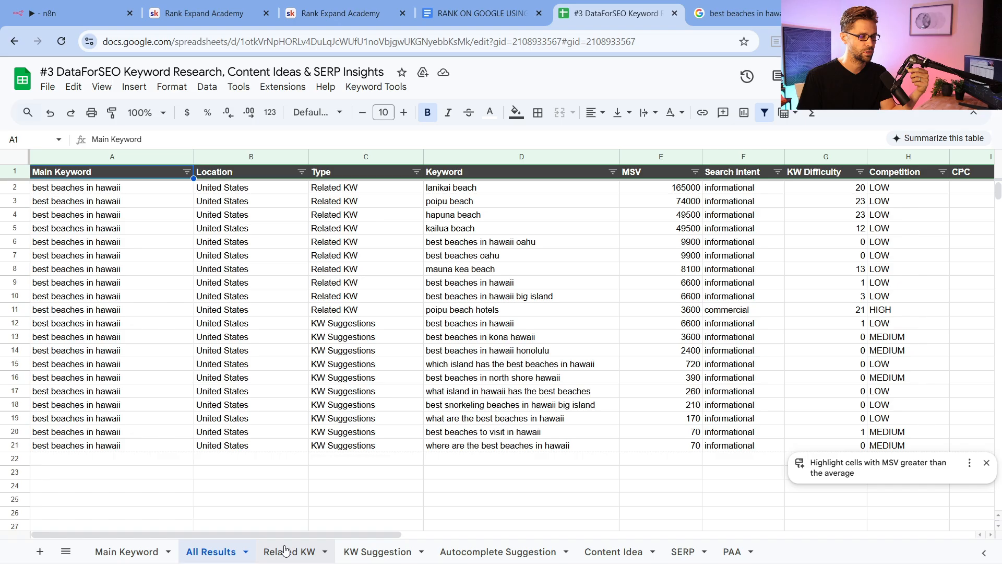
left_click(290, 551)
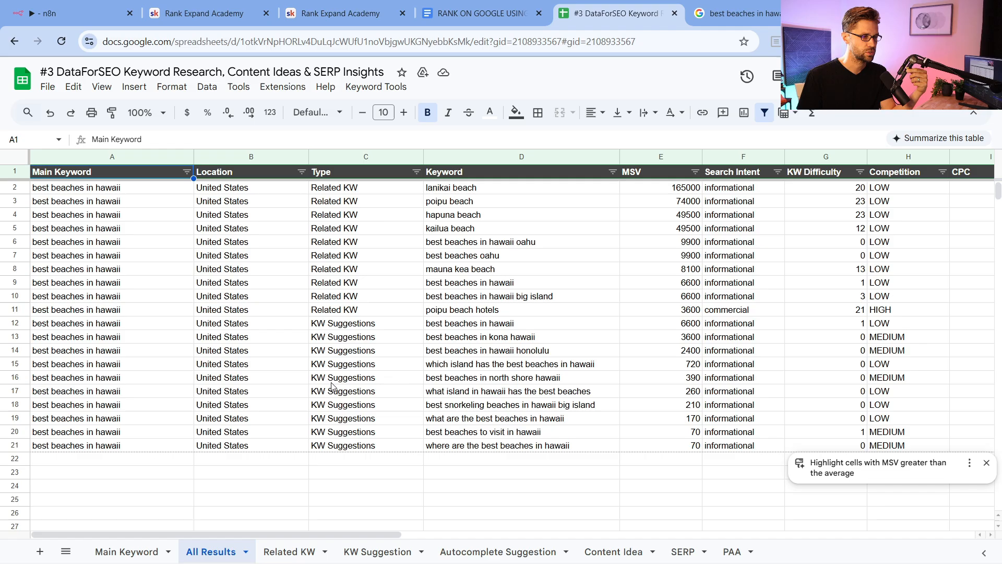
left_click_drag(521, 186, 521, 309)
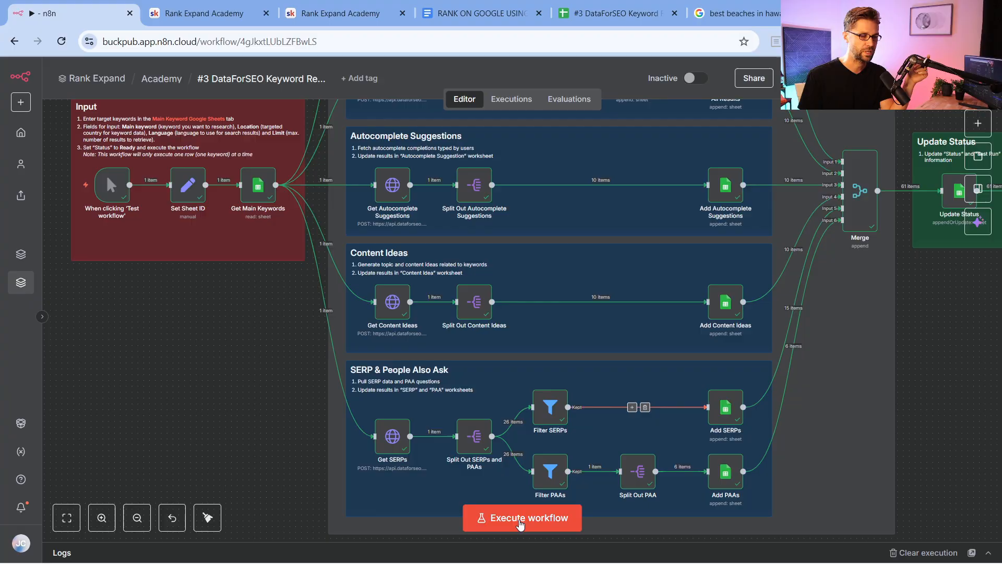
left_click(615, 13)
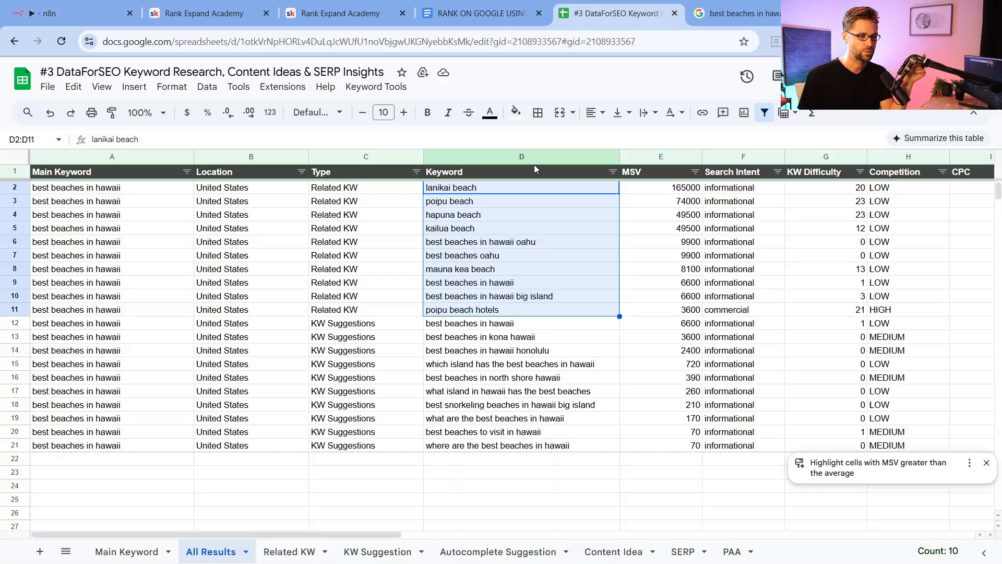
mouse_move(533, 346)
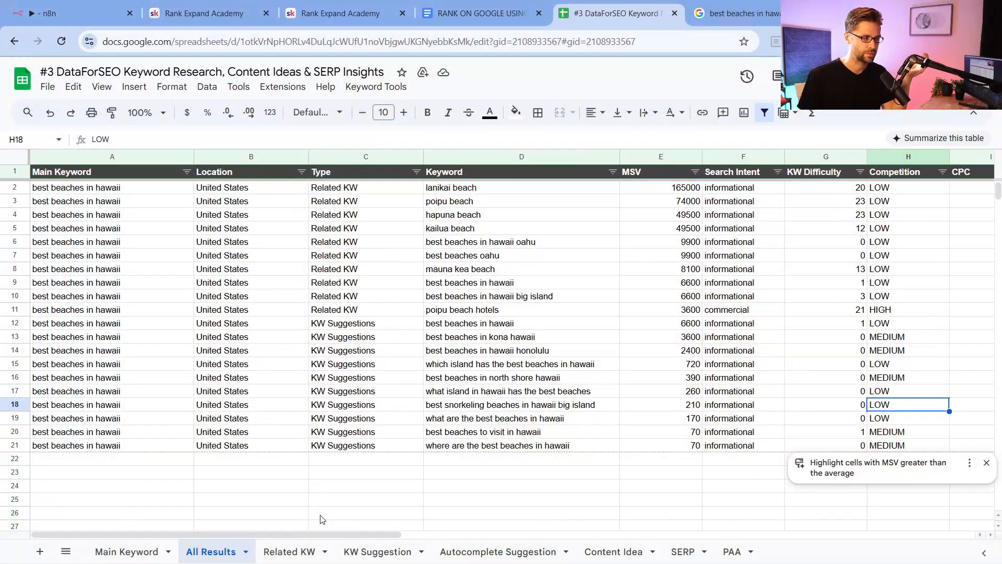
mouse_move(351, 337)
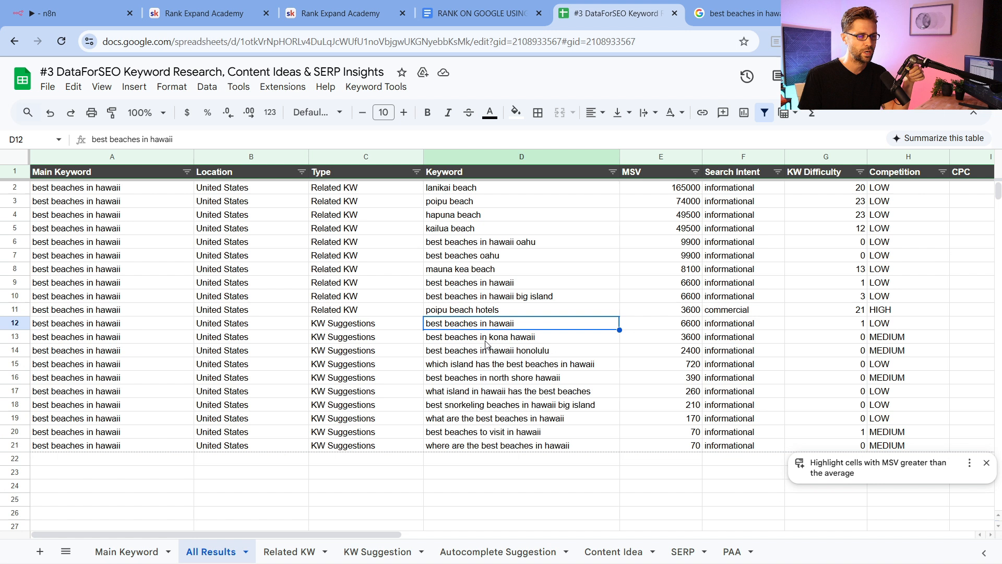
- Browse the Related KW, KW Suggestion, Autocomplete Suggestion and Content Idea sheets
left_click(521, 350)
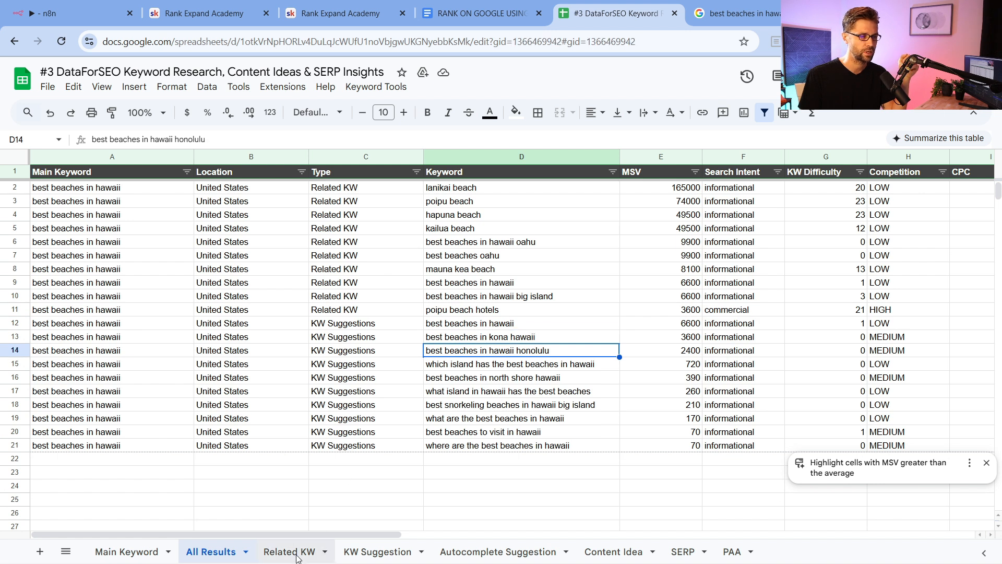
left_click(377, 551)
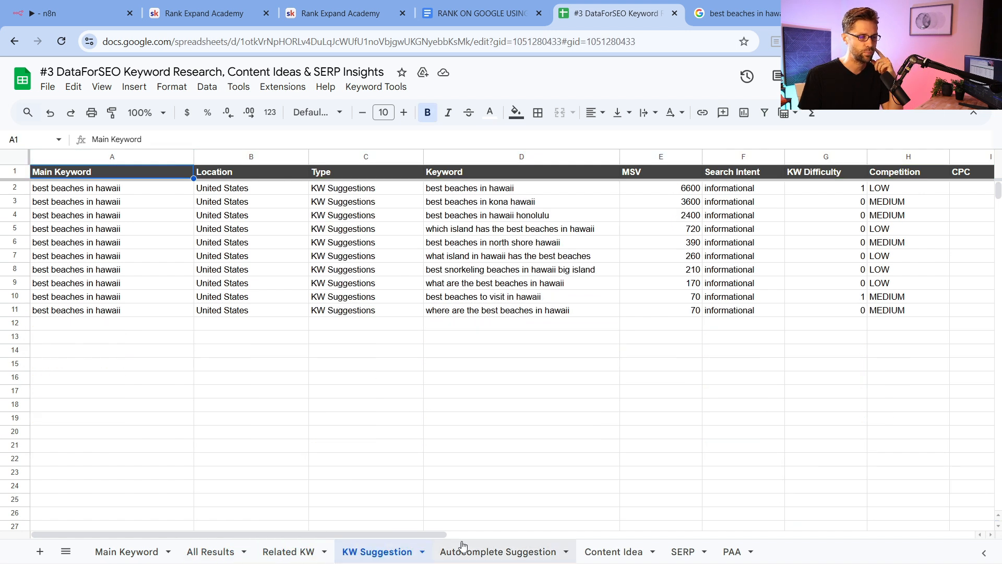
left_click(498, 551)
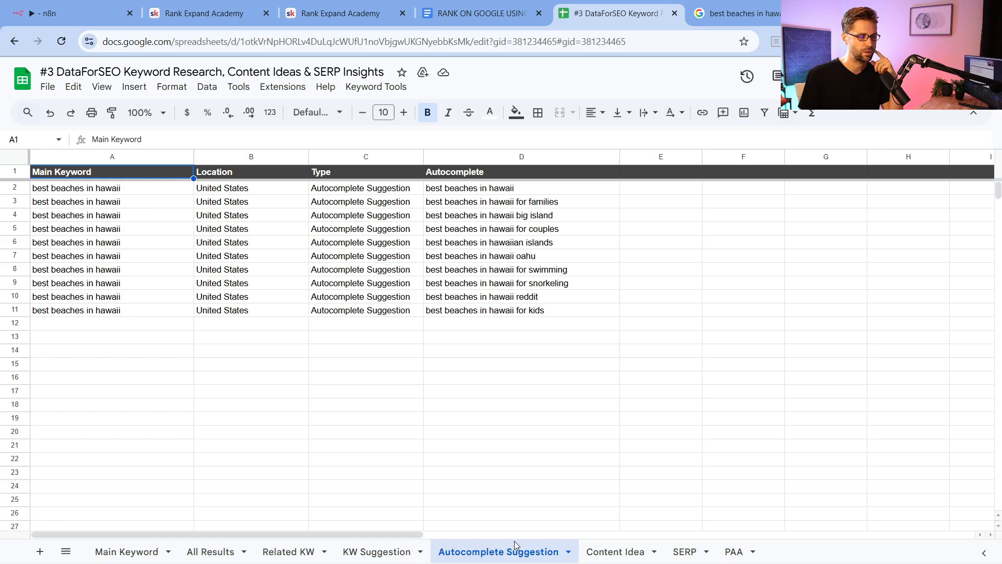
left_click(612, 551)
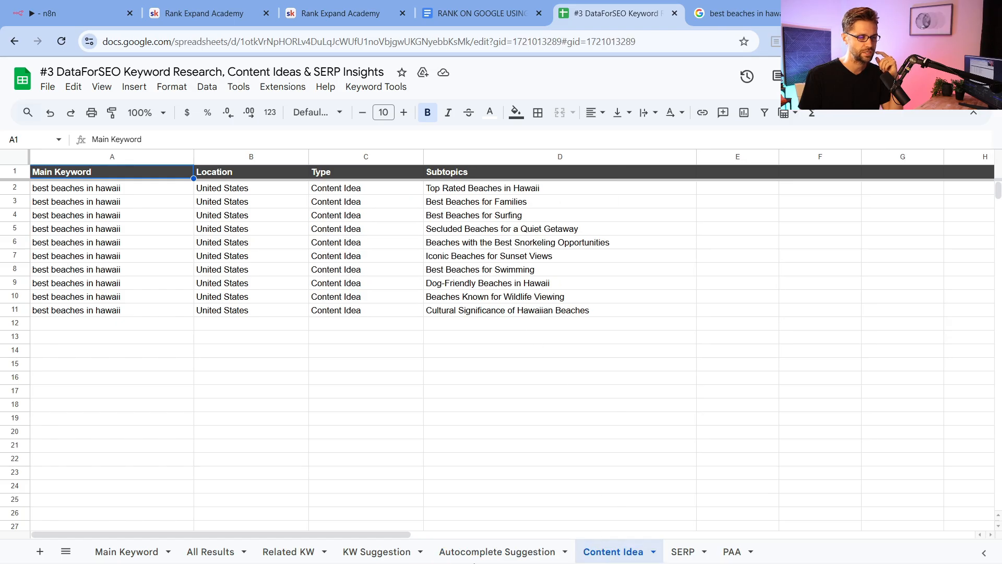
left_click(496, 551)
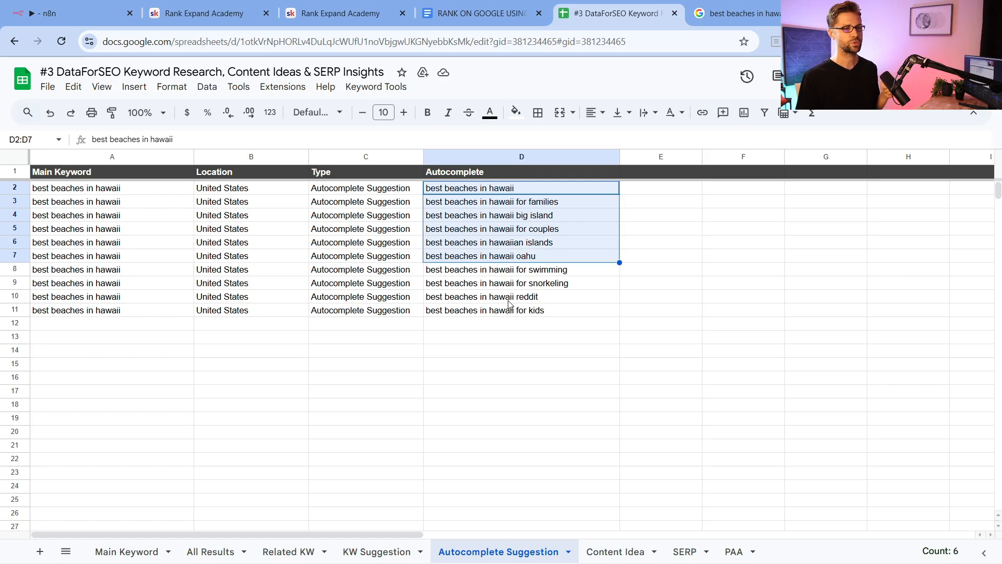
- Compare autocomplete suggestions with Google's live predictions, ending on the Content Idea subtopics
left_click(735, 13)
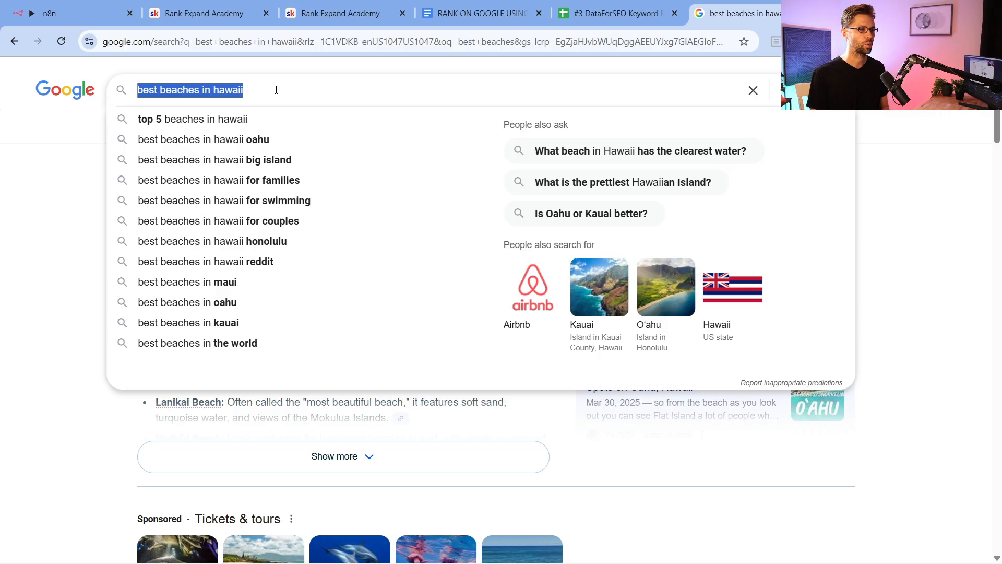
mouse_move(252, 220)
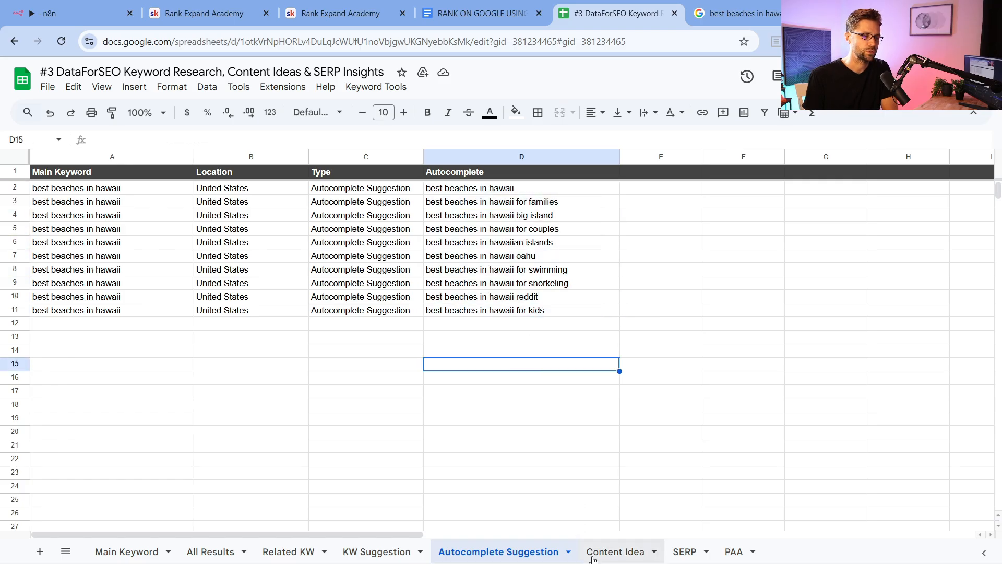
mouse_move(594, 349)
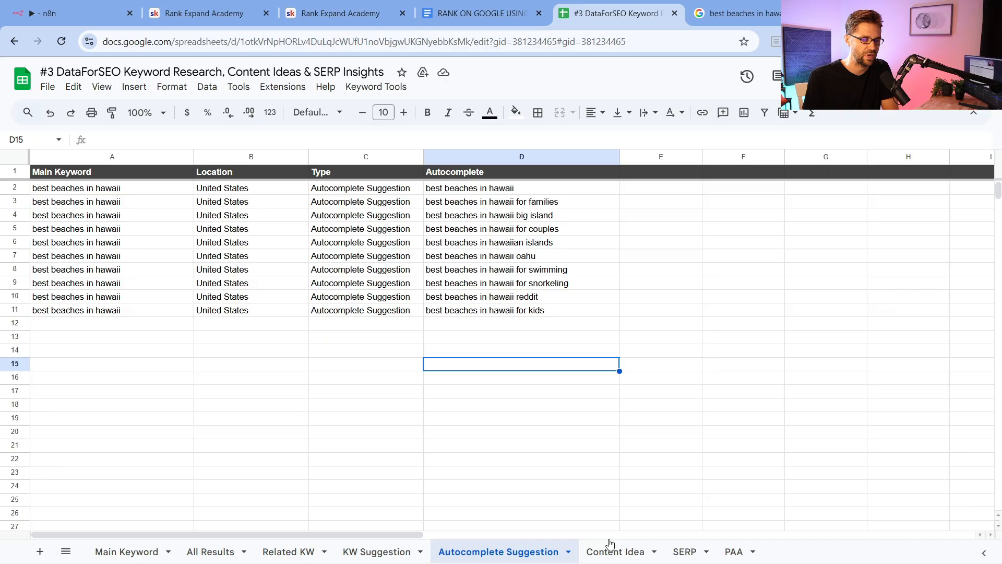
left_click(613, 551)
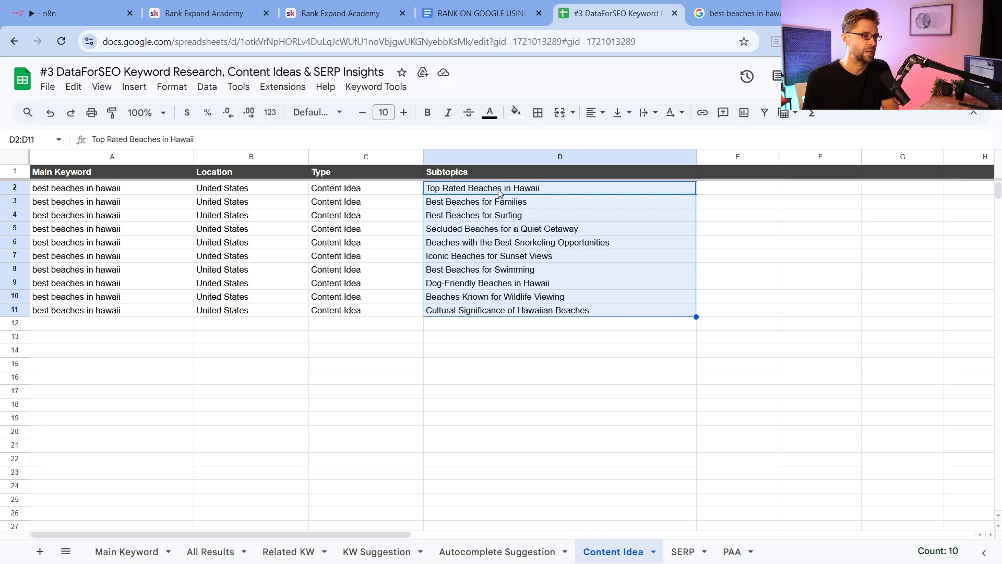
- Check the Best Beaches for Surfing idea, then the SERP sheet's Oahu beaches description
left_click(559, 201)
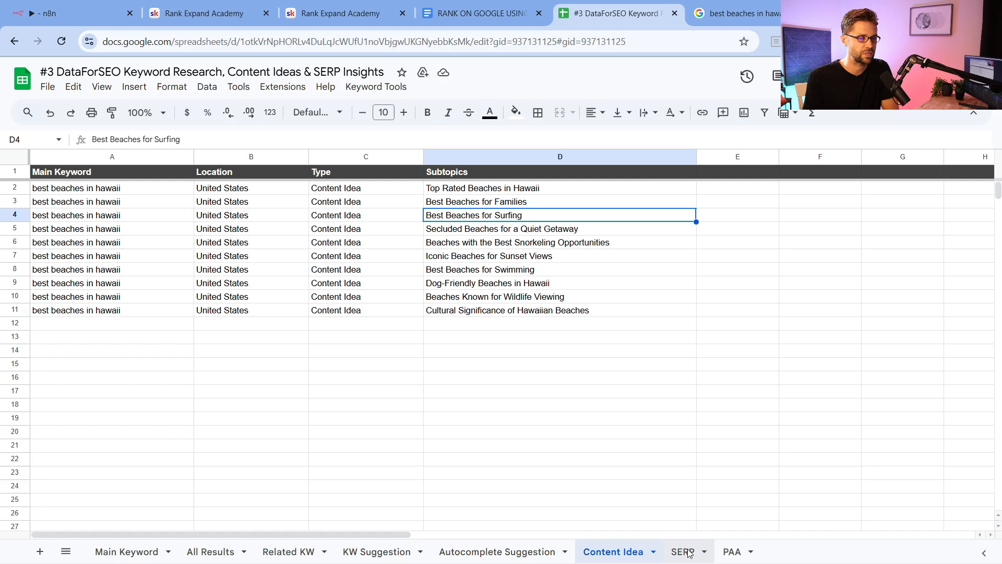
left_click(681, 551)
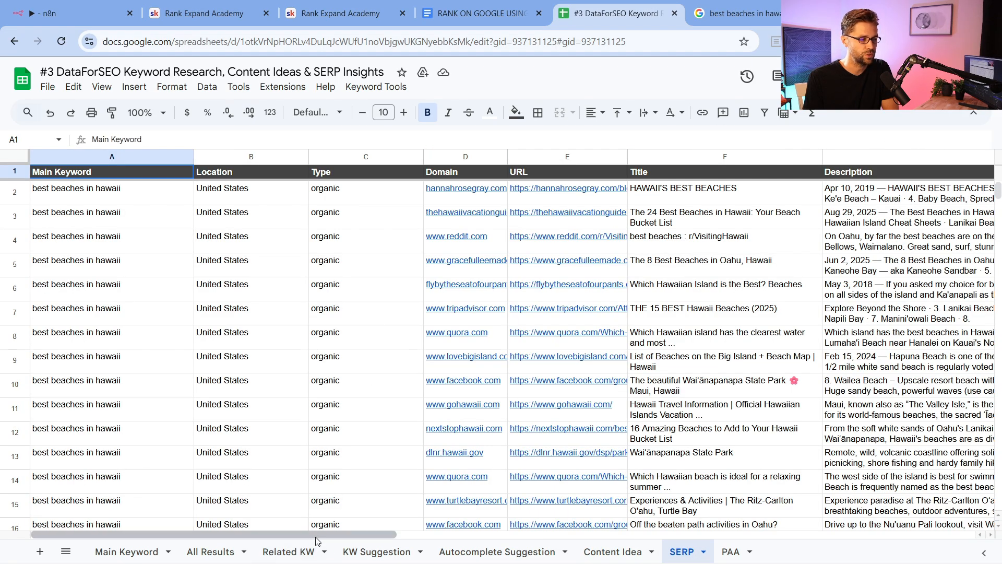
scroll("right", 3)
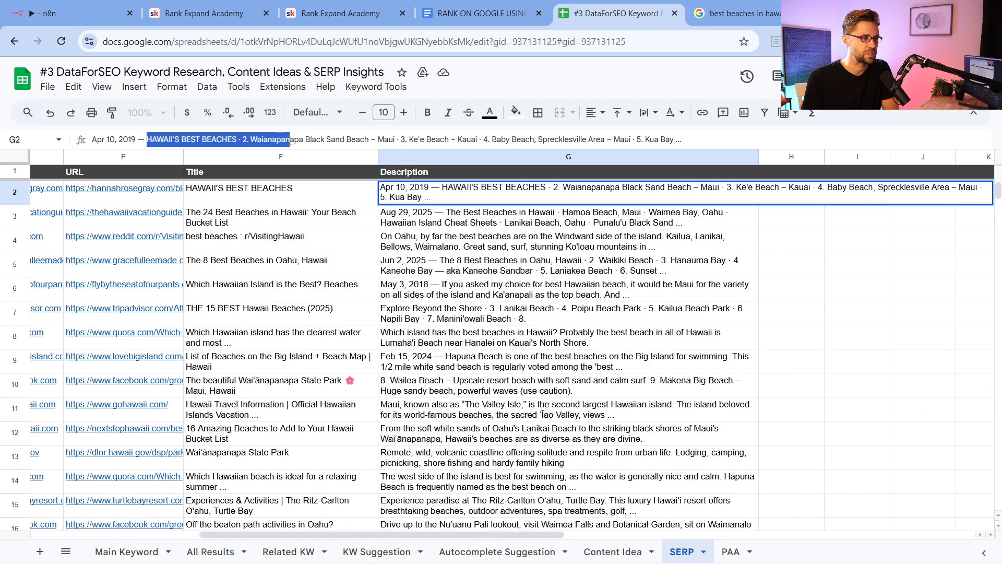
left_click(568, 264)
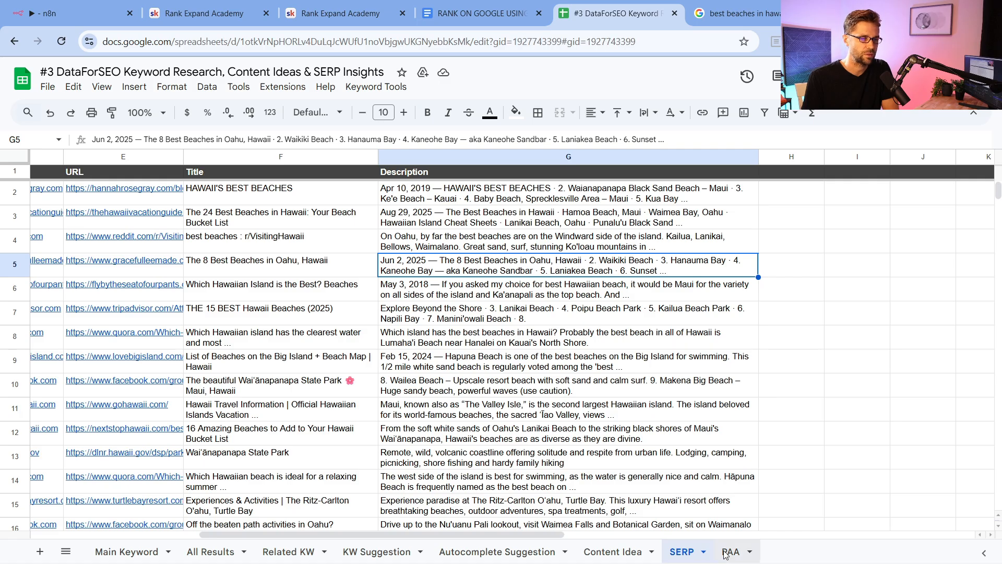
- View the People Also Ask questions, then return to the n8n workflow
left_click(730, 551)
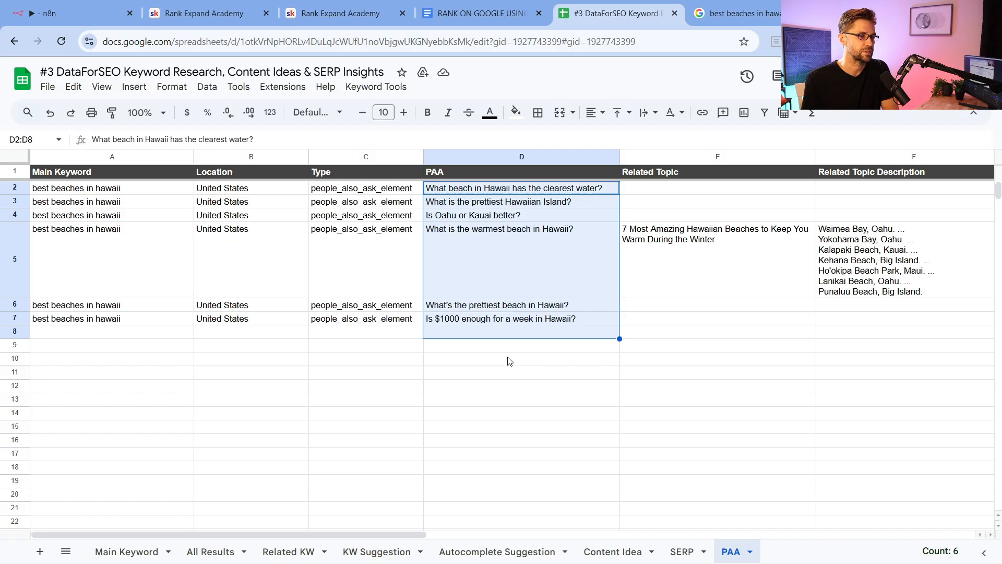
left_click(58, 13)
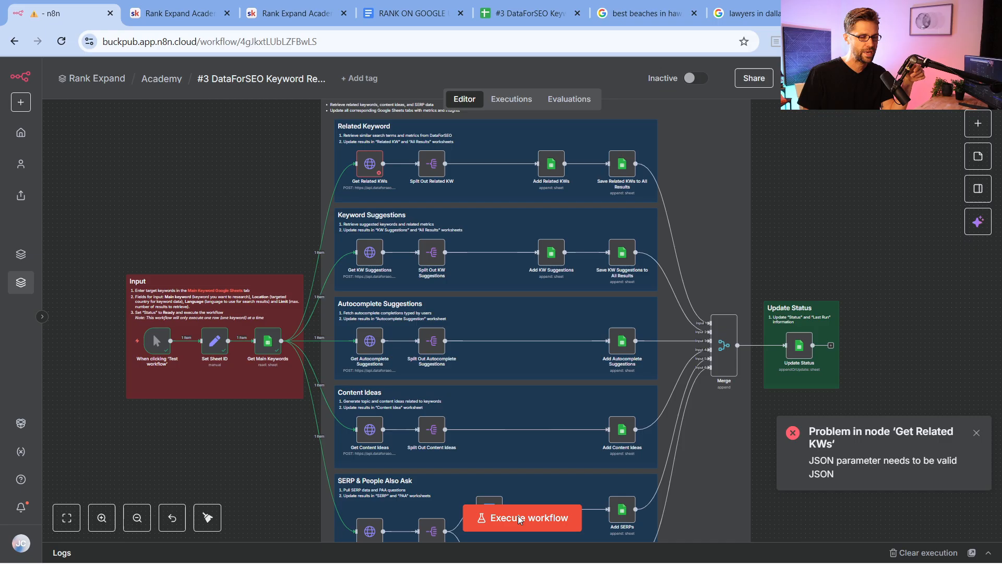
- Rerun the workflow, then bring up Google results for lawyers in dallas texas
left_click(522, 518)
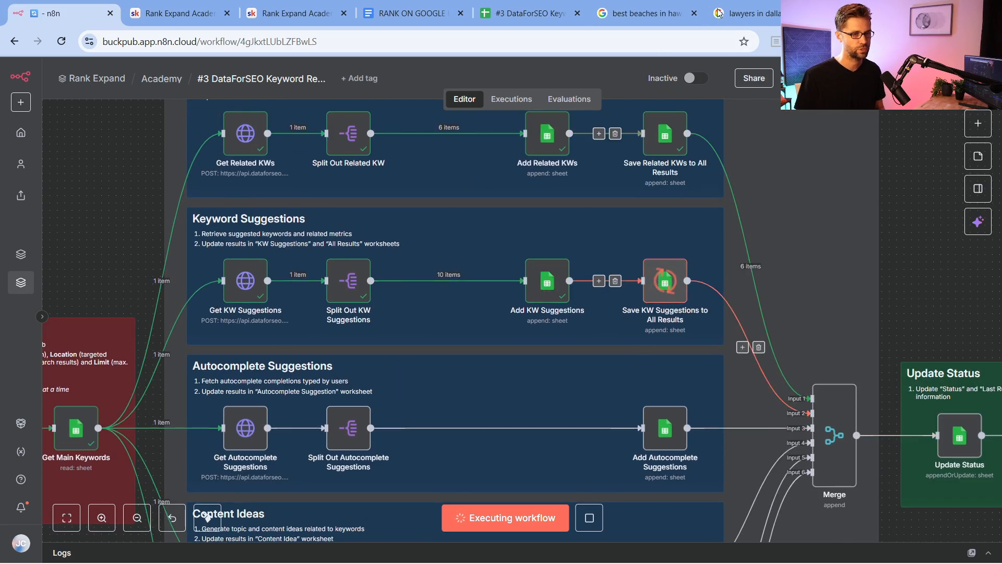
left_click(748, 13)
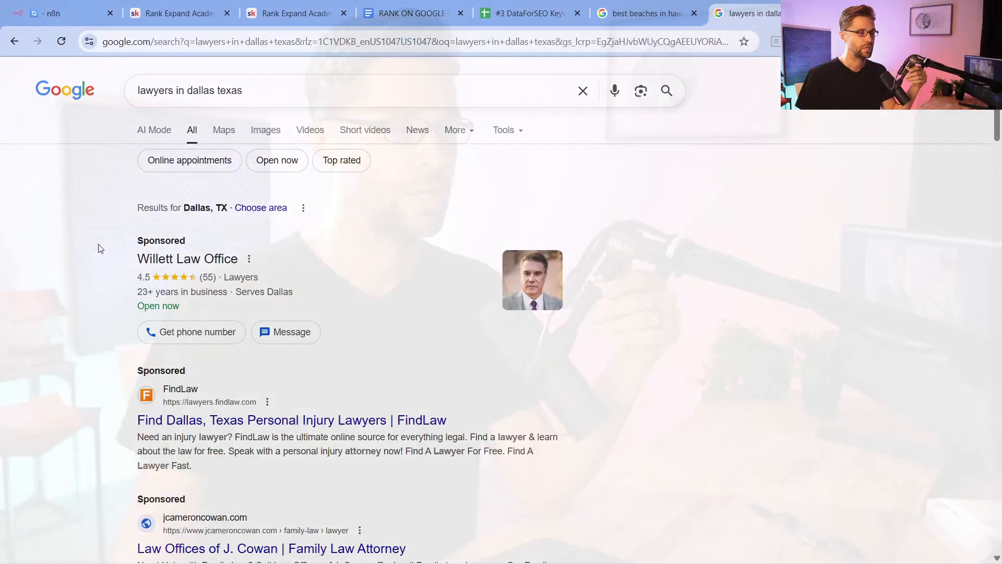
scroll("down", 3)
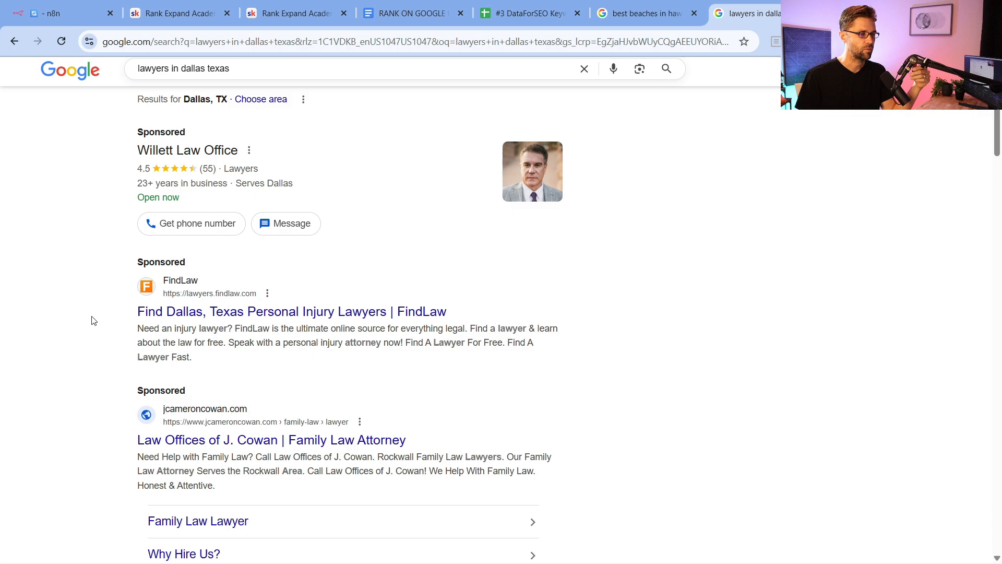
scroll("down", 3)
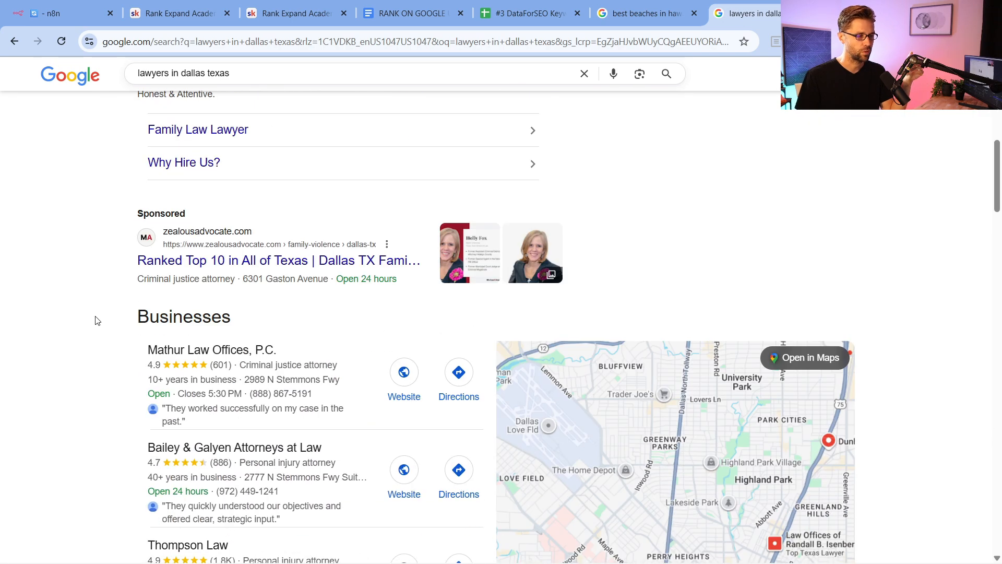
scroll("down", 3)
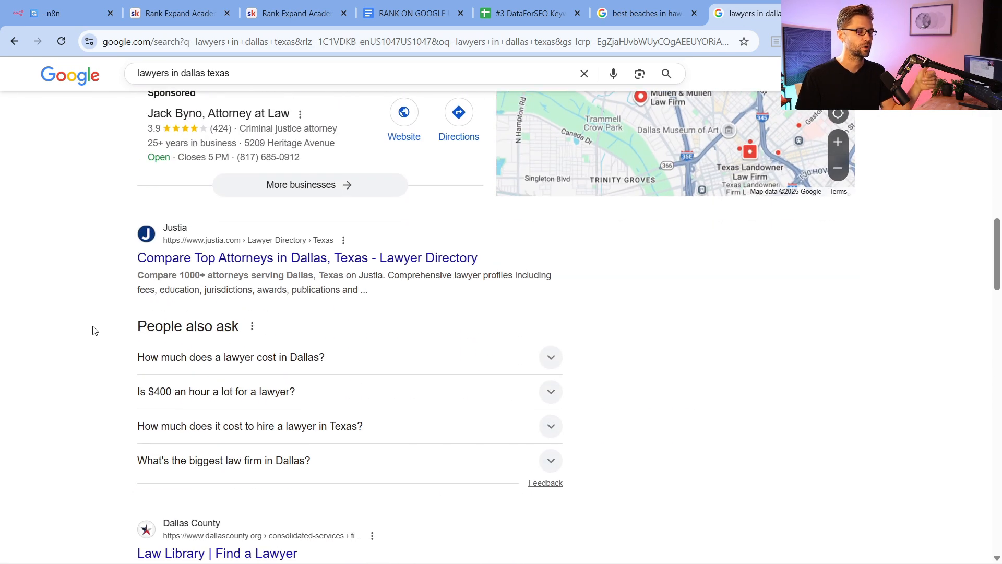
scroll("down", 3)
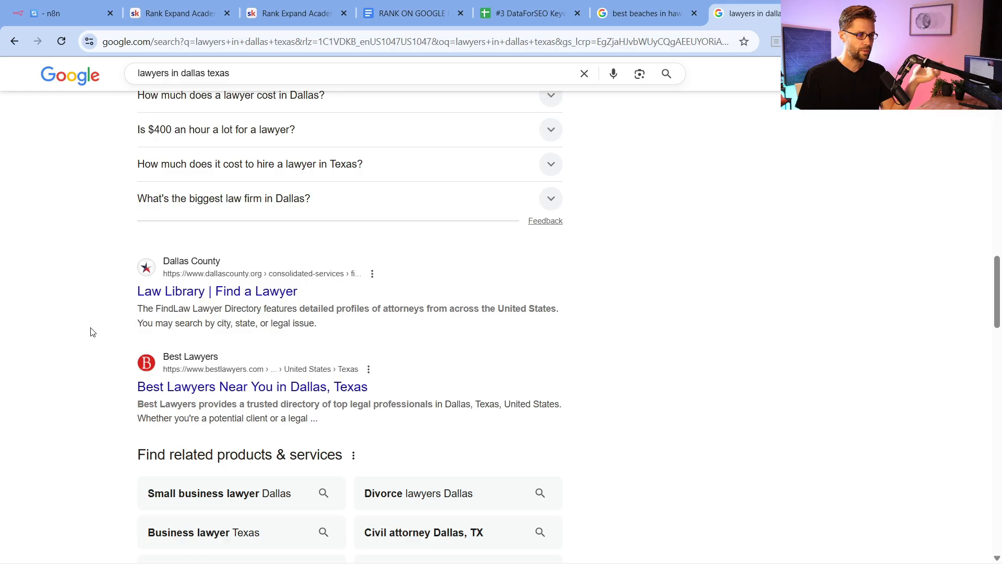
scroll("up", 3)
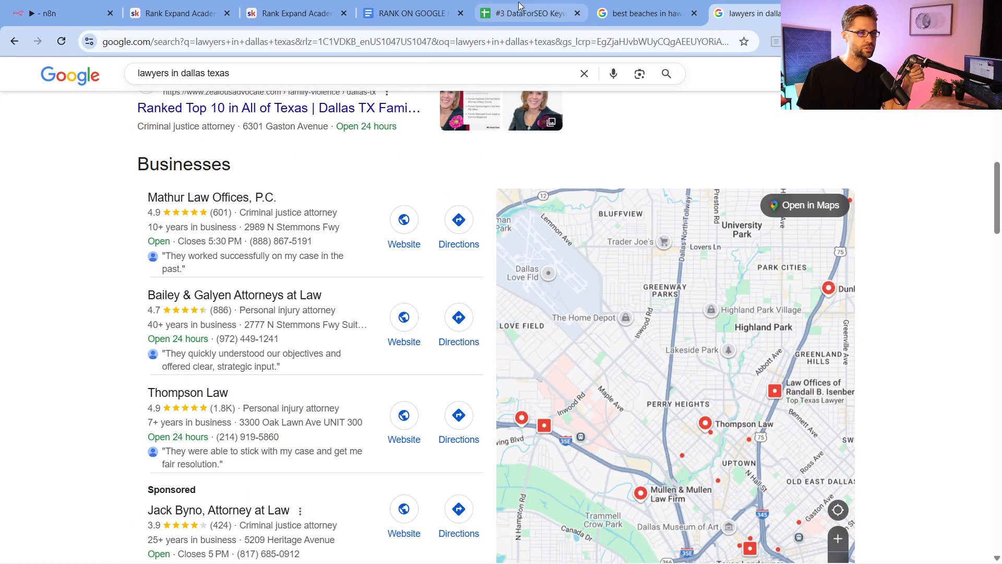
- On All Results, pick out immigration lawyers in dallas texas and total the suggestions' search volumes
left_click(528, 12)
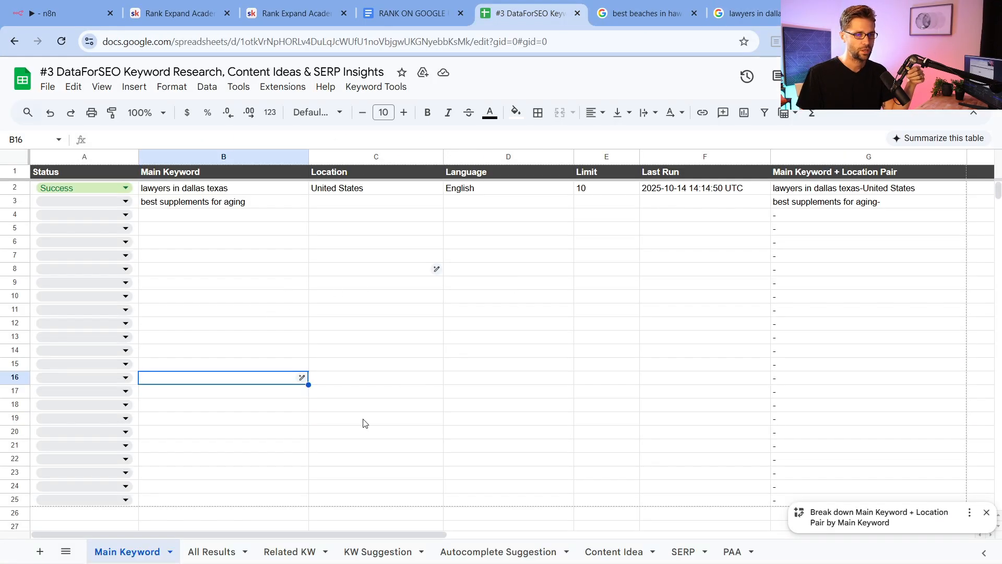
left_click(211, 551)
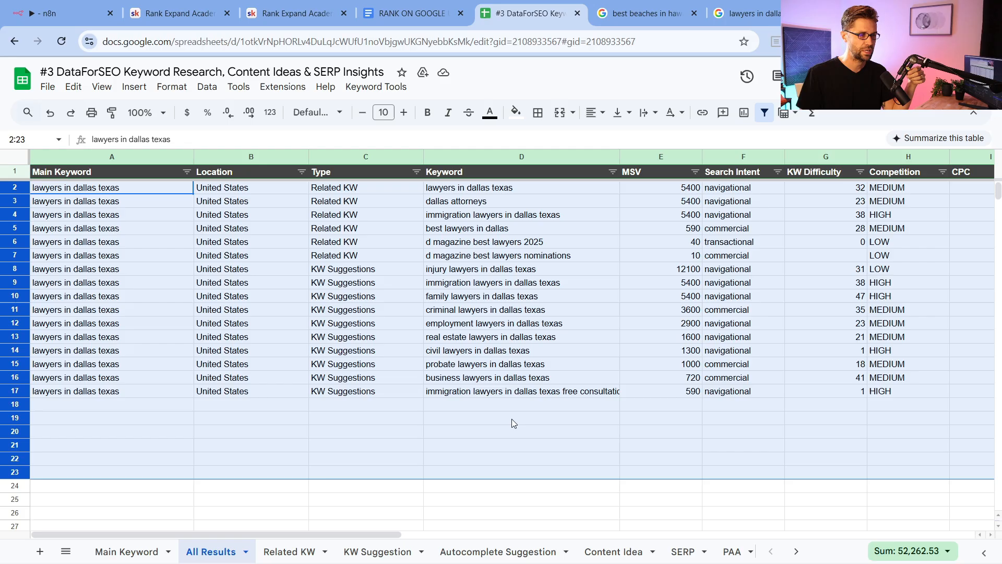
left_click(520, 417)
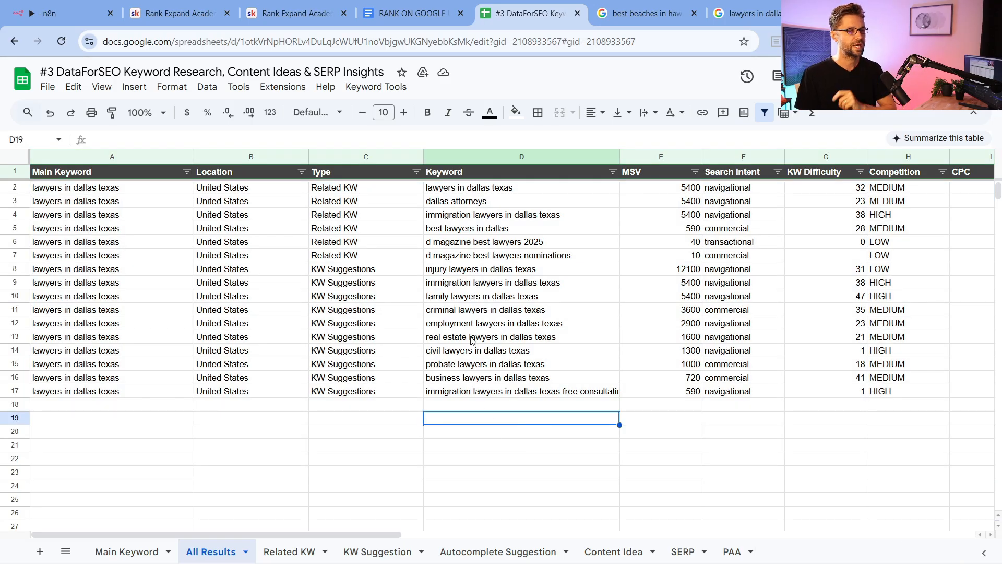
mouse_move(358, 196)
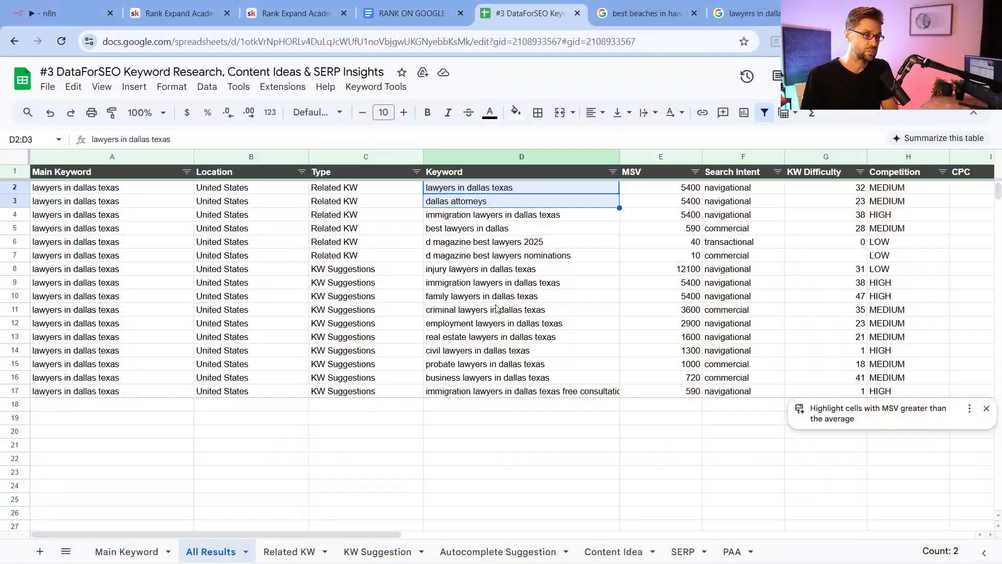
left_click(521, 214)
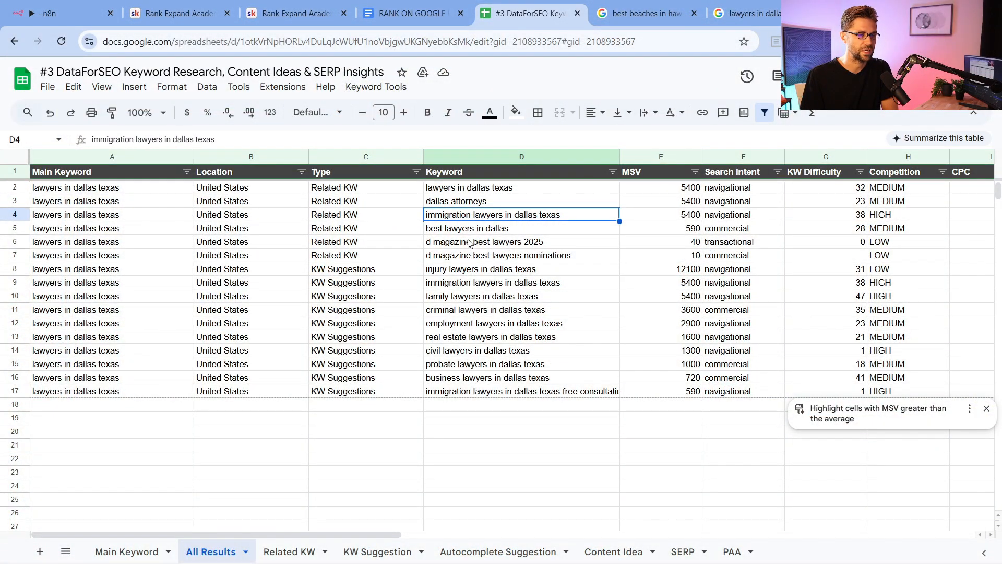
left_click(521, 229)
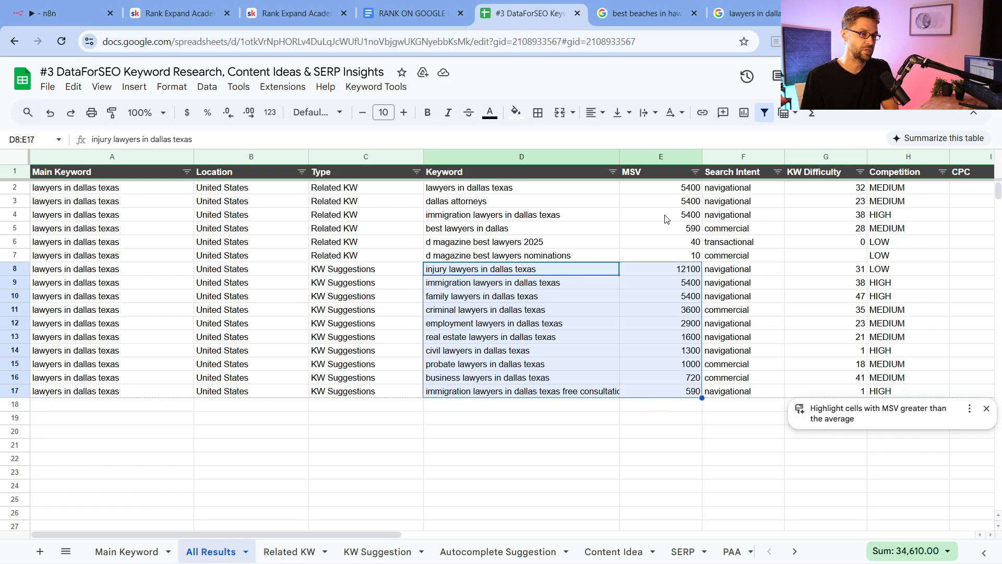
mouse_move(667, 282)
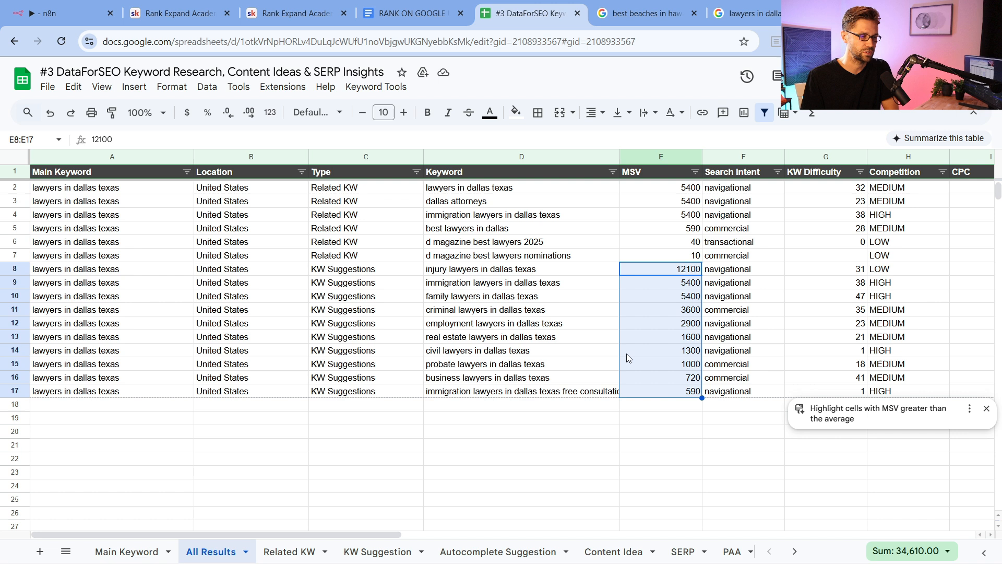
- Browse the Related KW, KW Suggestion, Autocomplete and Content Idea sheets for lawyers in dallas texas
left_click(288, 551)
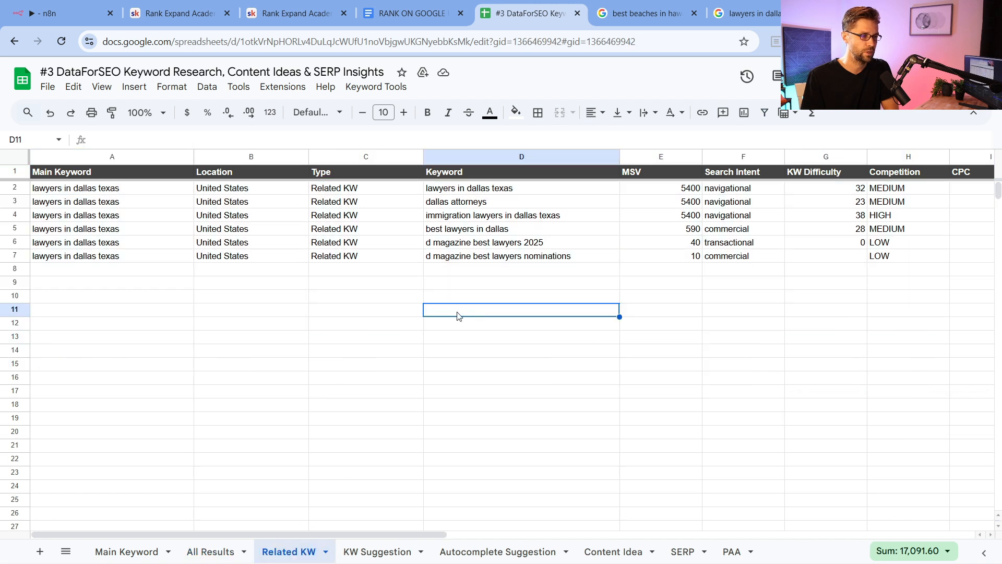
left_click(377, 551)
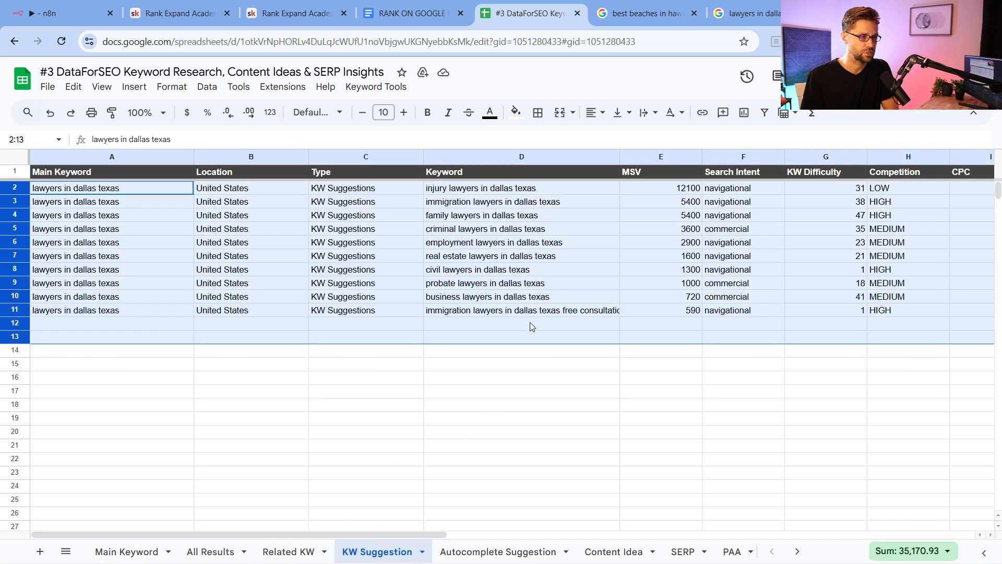
left_click(498, 551)
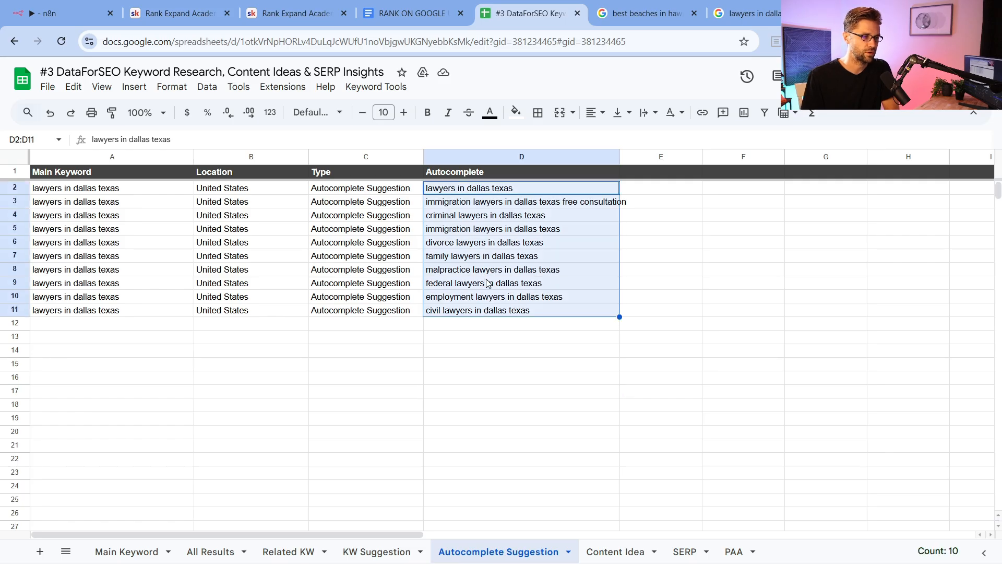
mouse_move(484, 196)
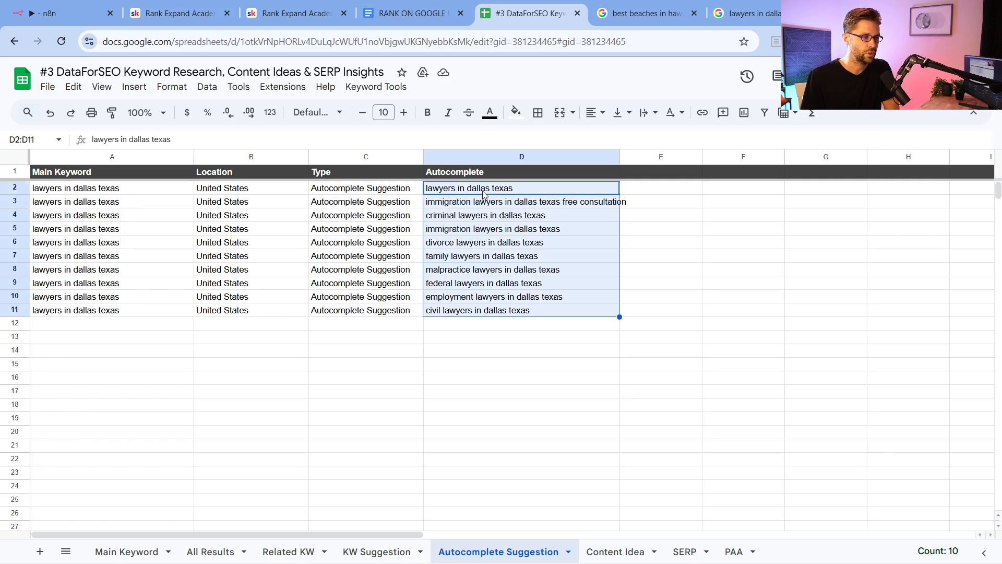
left_click(524, 201)
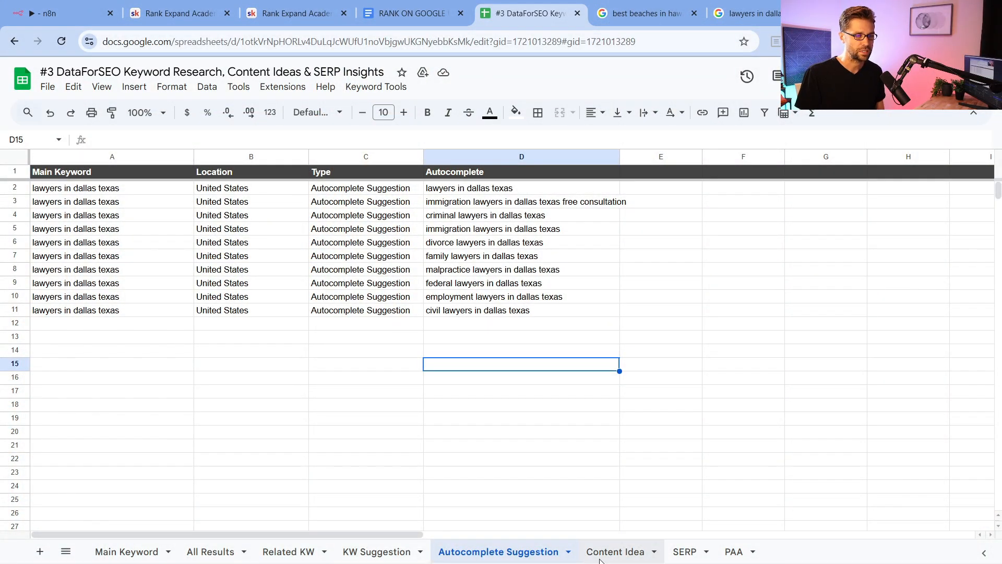
left_click(613, 551)
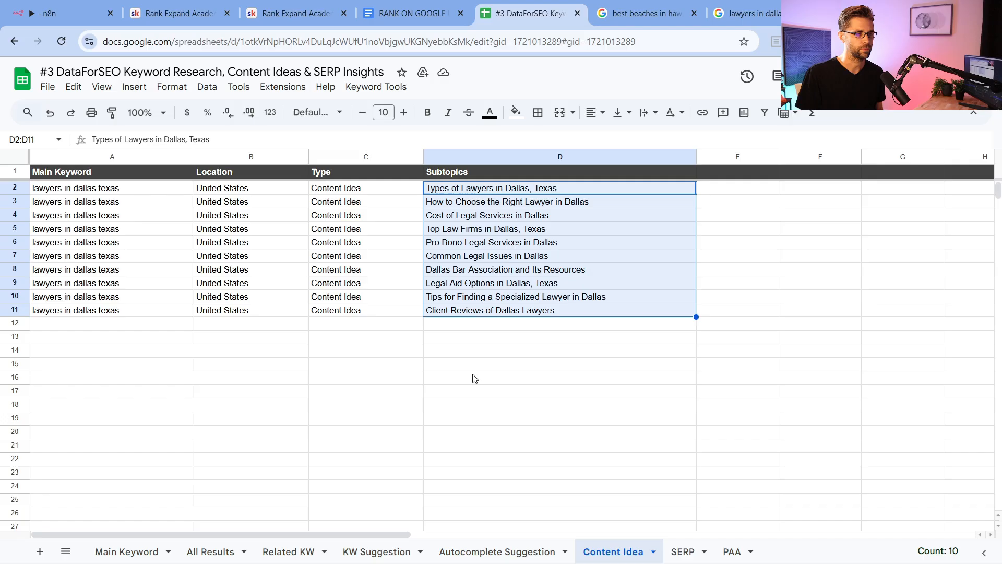
- Review the SERP and PAA sheets, noting the $400 an hour question, then return to n8n
left_click(682, 551)
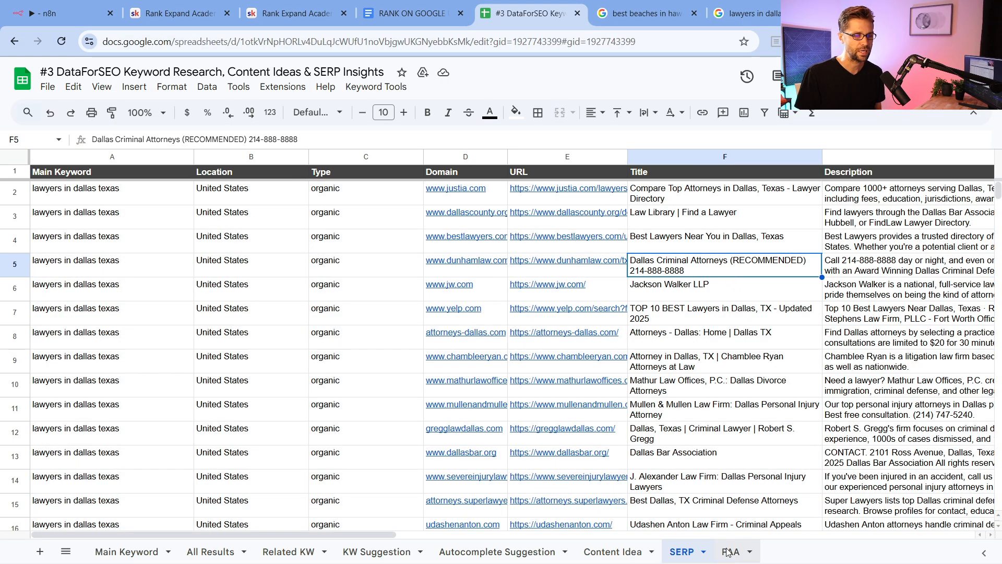
left_click(731, 551)
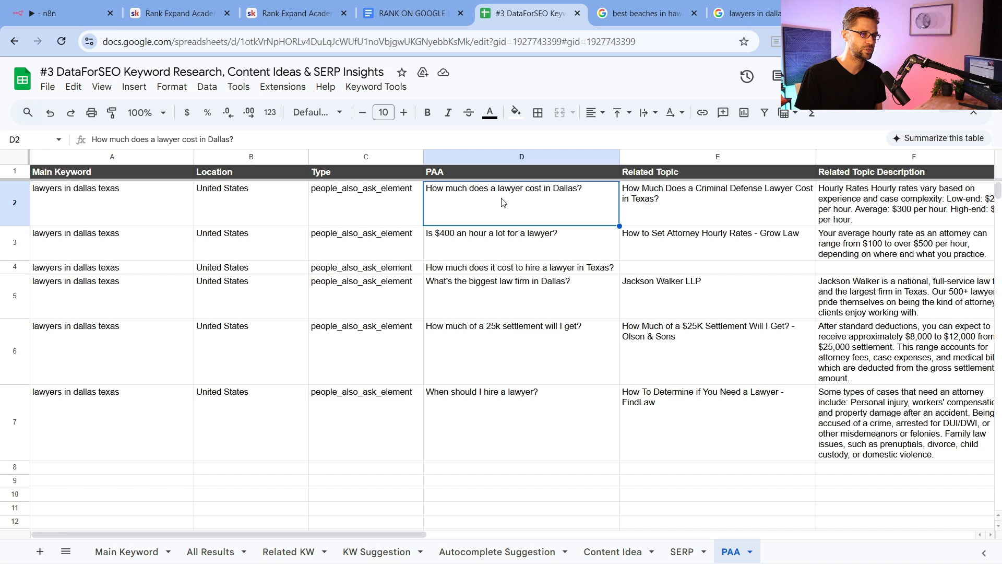
mouse_move(531, 217)
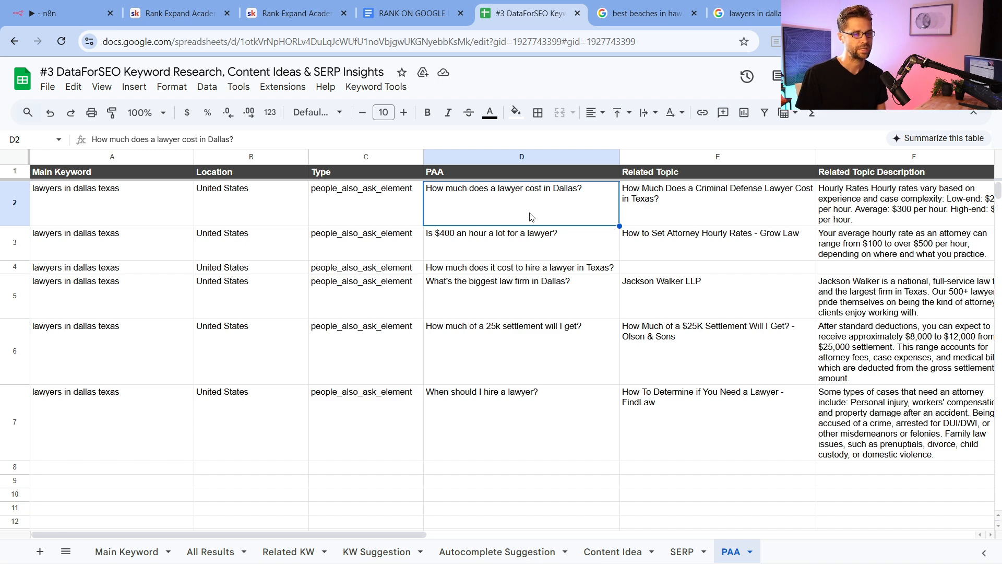
mouse_move(504, 230)
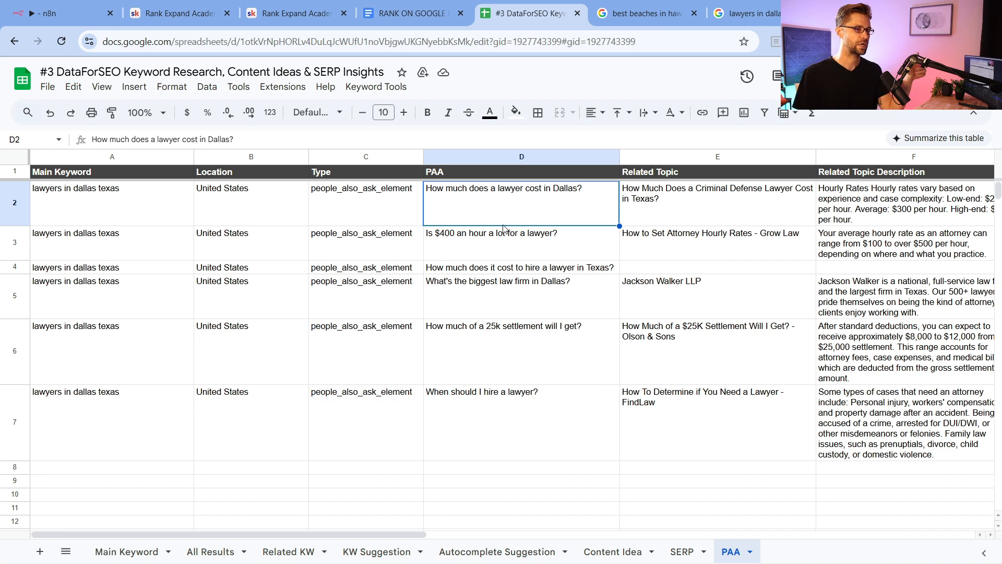
left_click(492, 232)
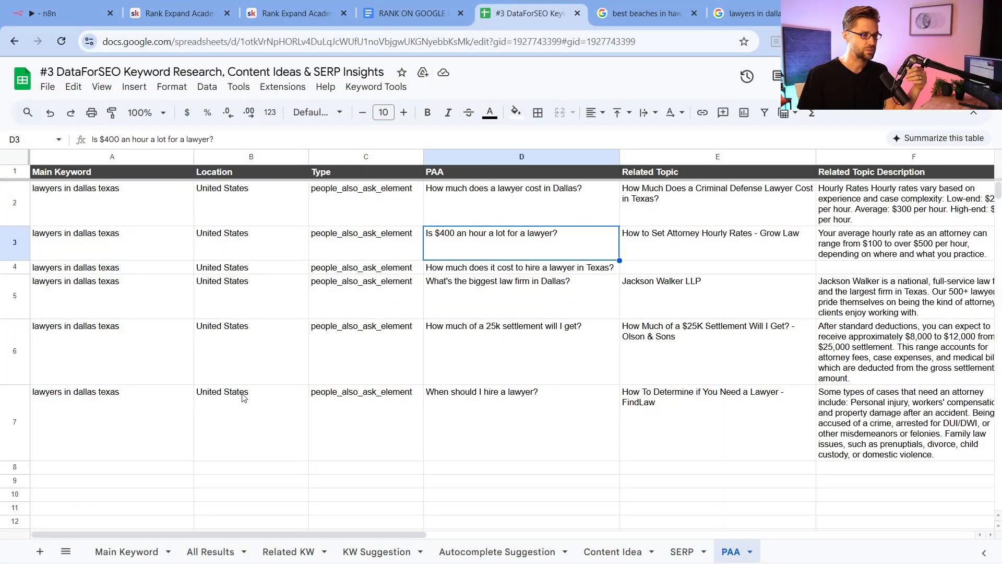
left_click(48, 12)
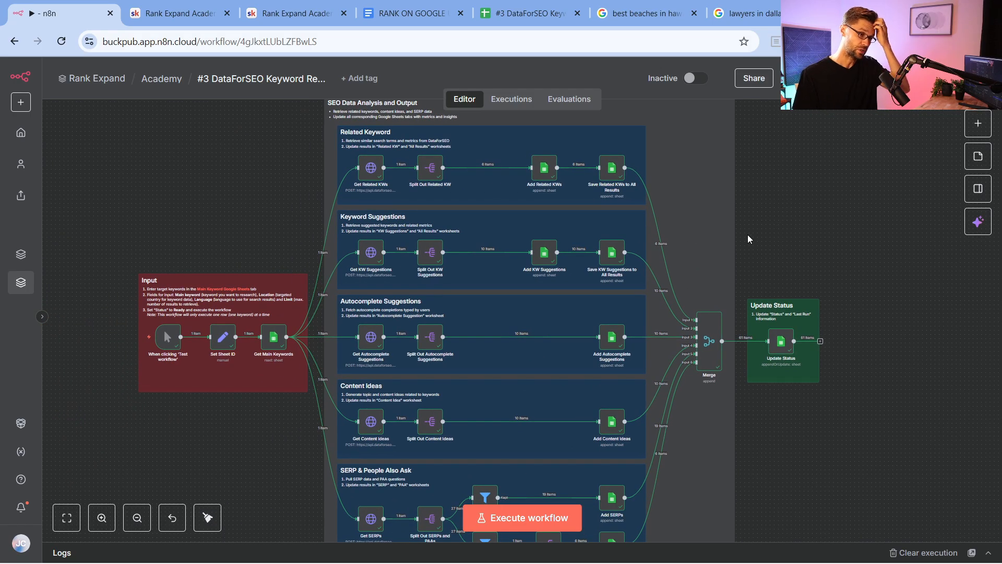
- View the best supplements for aging results and Google's autocomplete predictions for the query
left_click(767, 13)
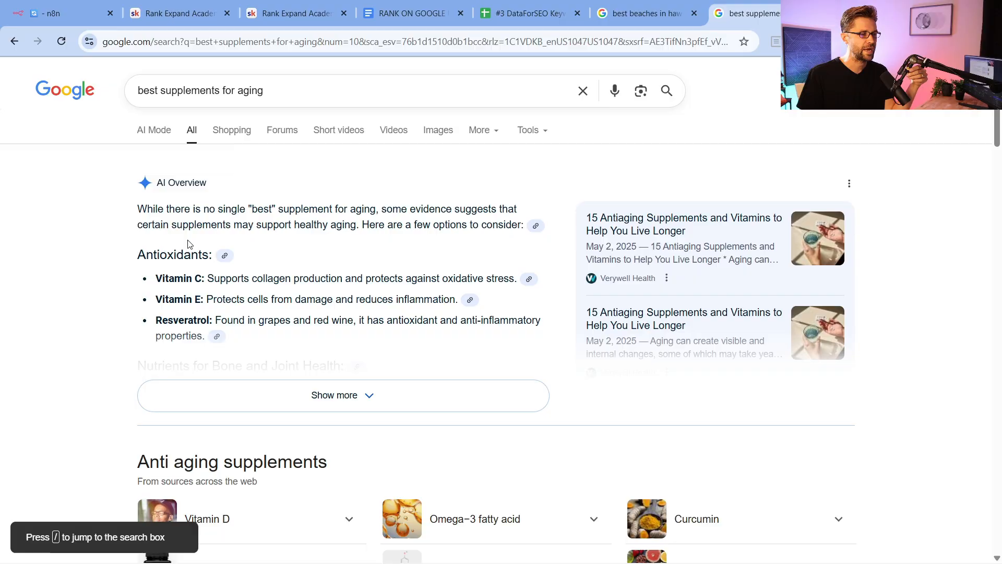
left_click(320, 90)
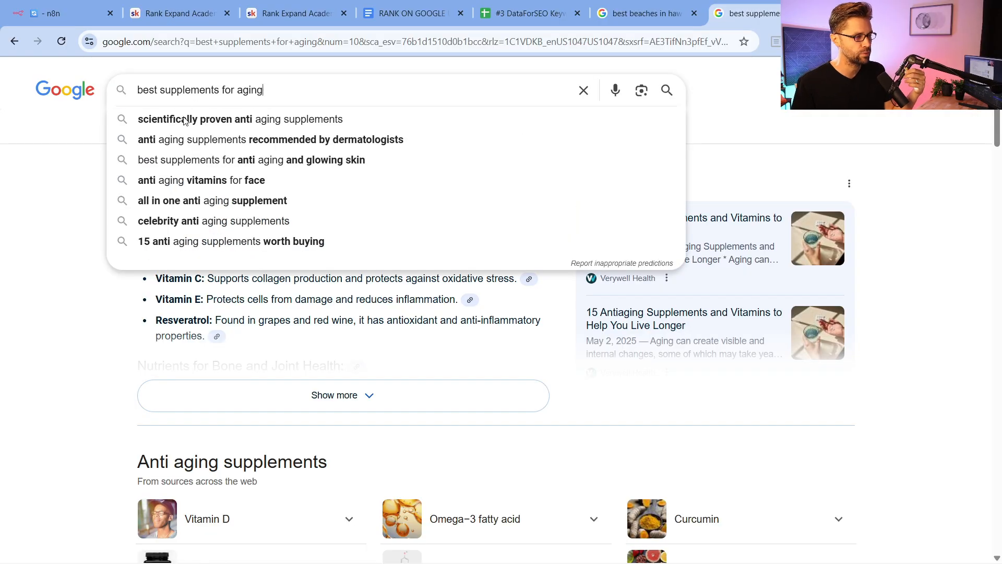
left_click(104, 237)
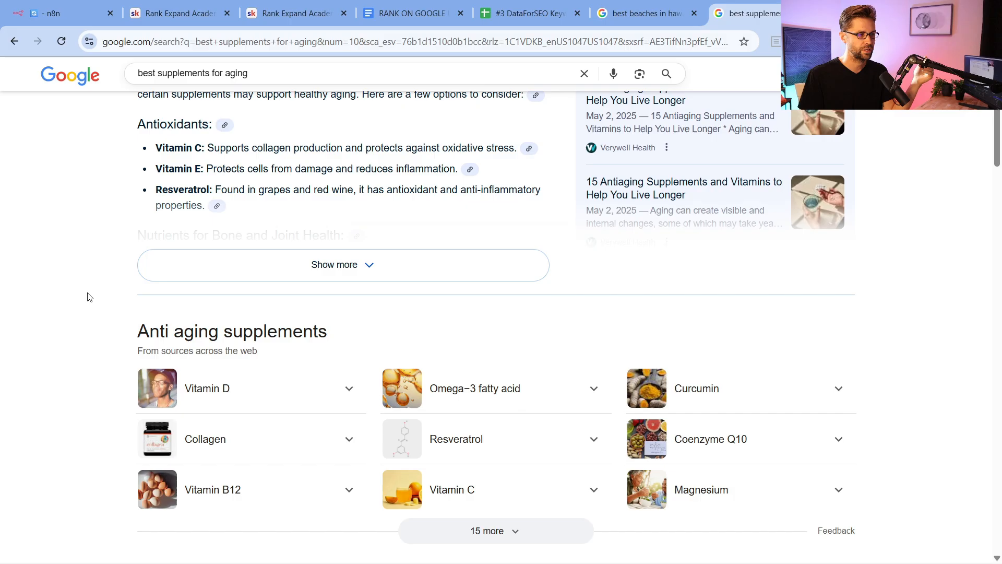
left_click(58, 12)
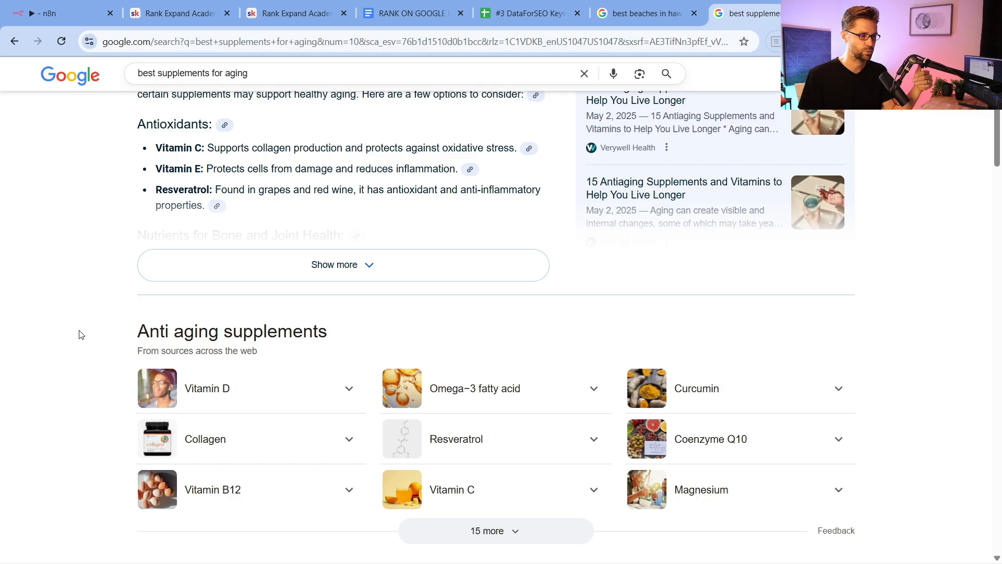
- Scroll through ads and People also ask, then return to the DataForSEO spreadsheet
scroll("down", 3)
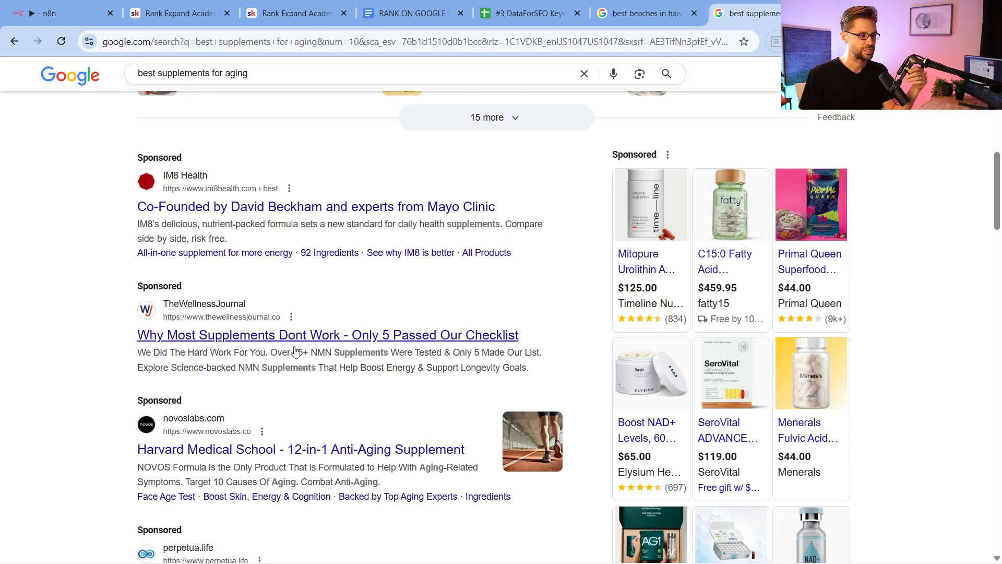
scroll("down", 3)
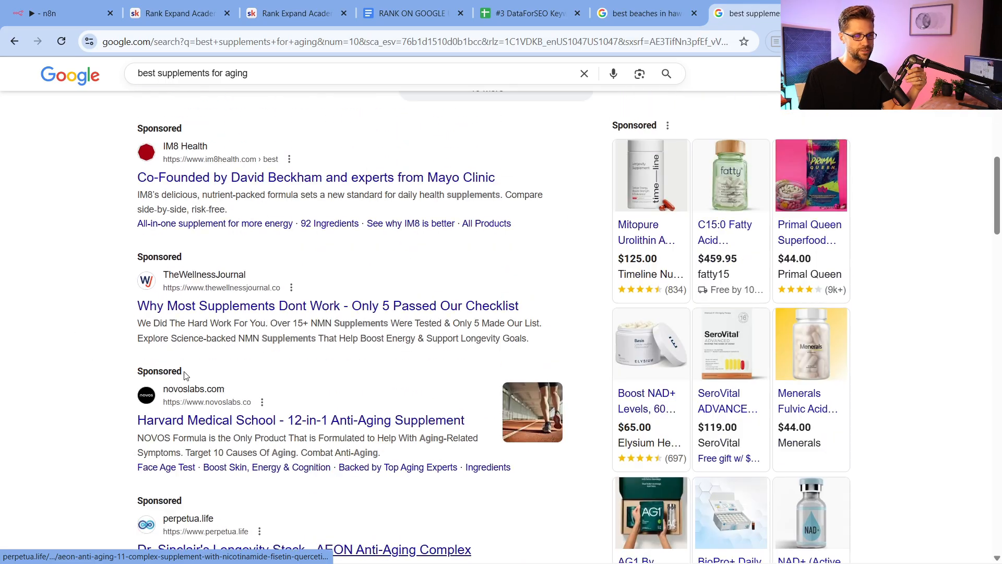
scroll("down", 3)
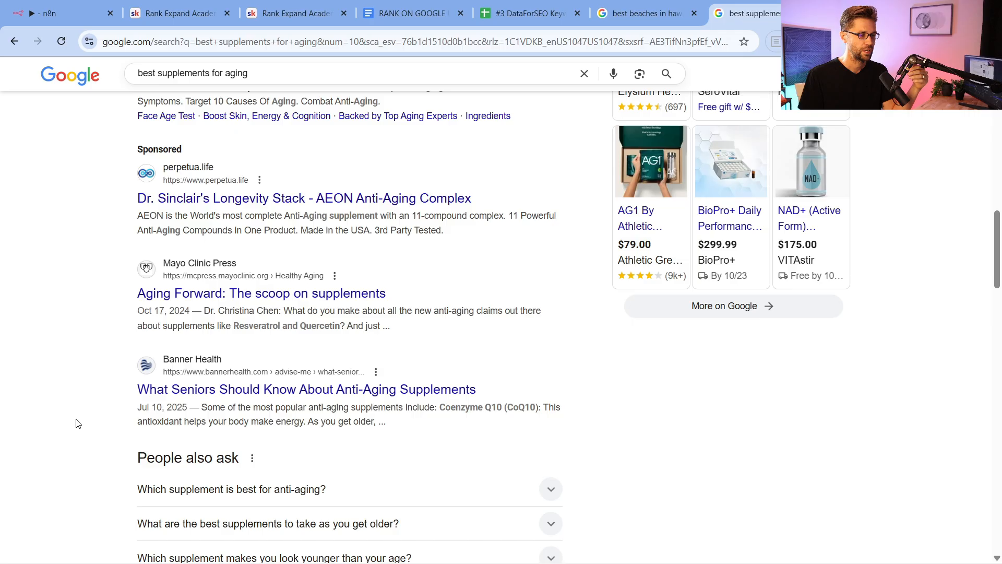
left_click(527, 12)
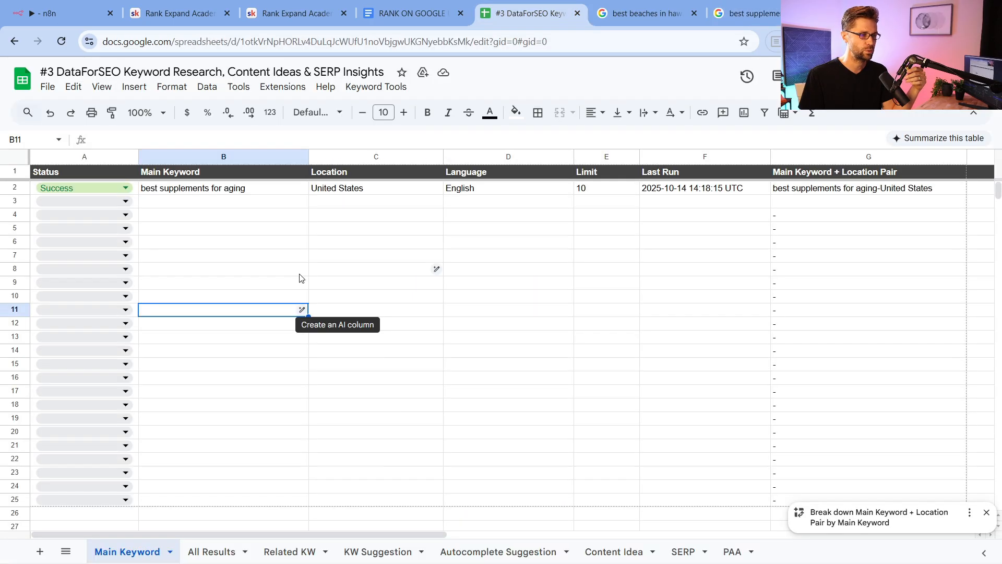
- Review the ten Related KW rows on the All Results sheet, including 'best vitamins to look younger'
left_click(211, 551)
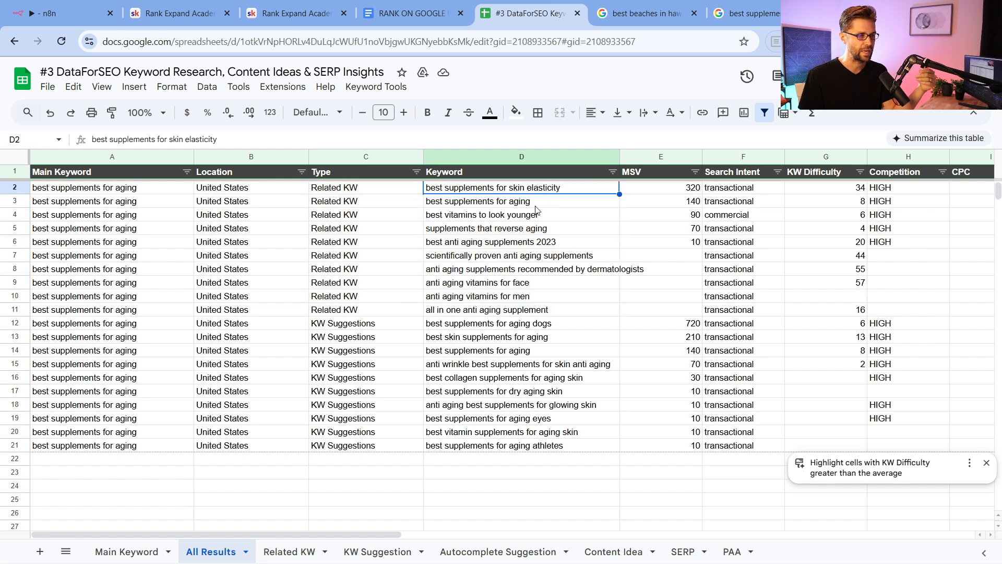
left_click(521, 214)
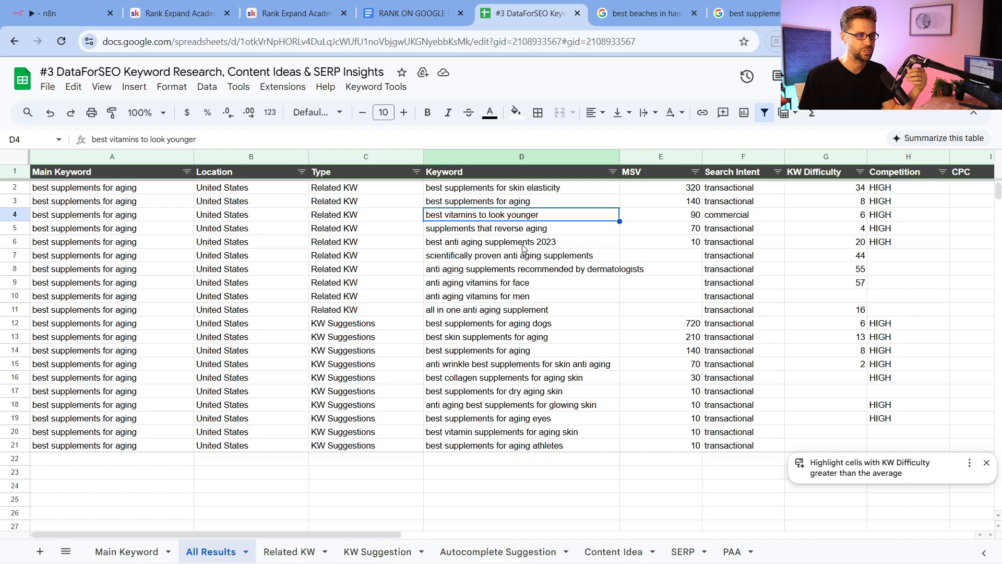
left_click(520, 229)
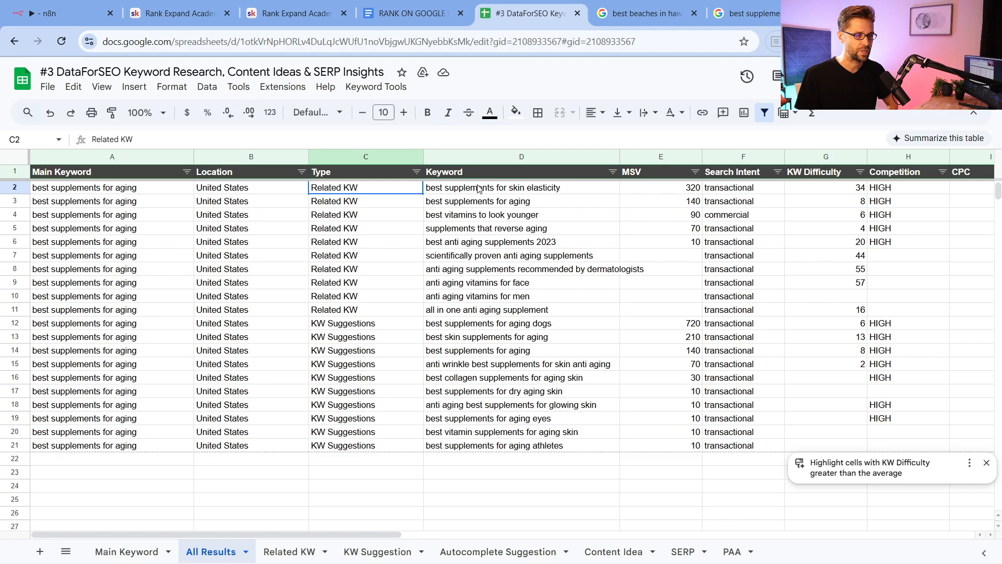
left_click(520, 187)
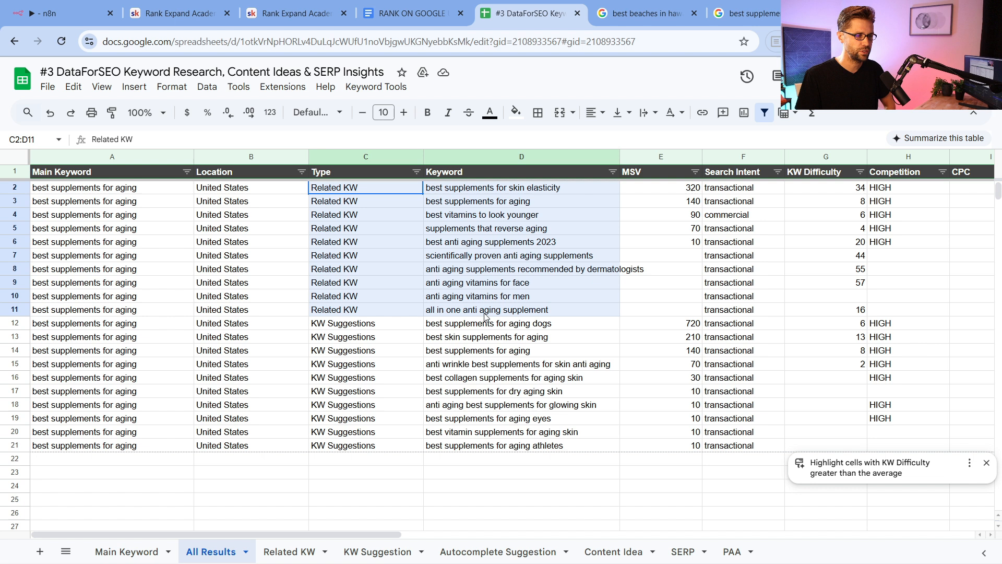
- Highlight all twenty keywords in the Keyword column, then move to the Related KW sheet
left_click(521, 431)
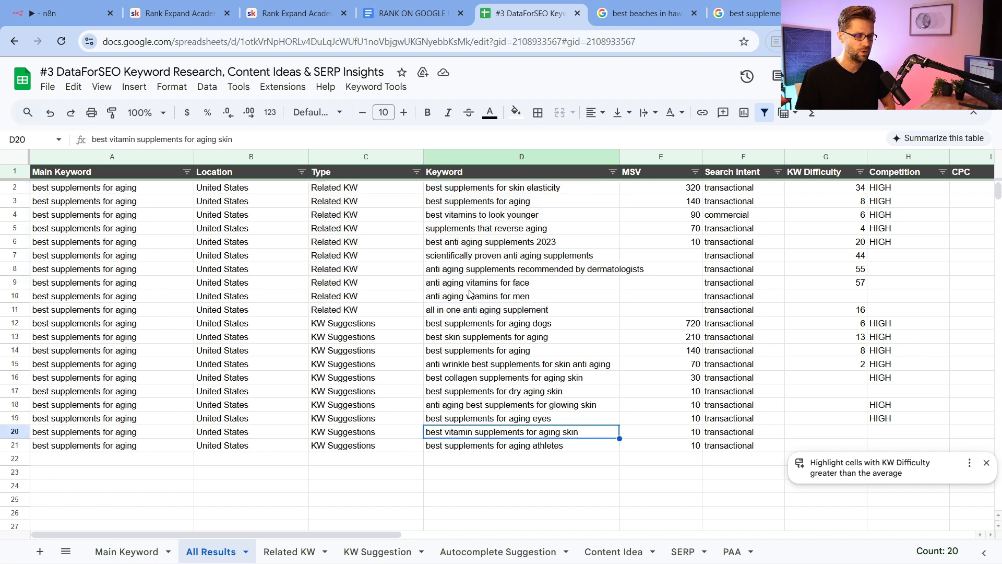
left_click_drag(521, 187, 521, 446)
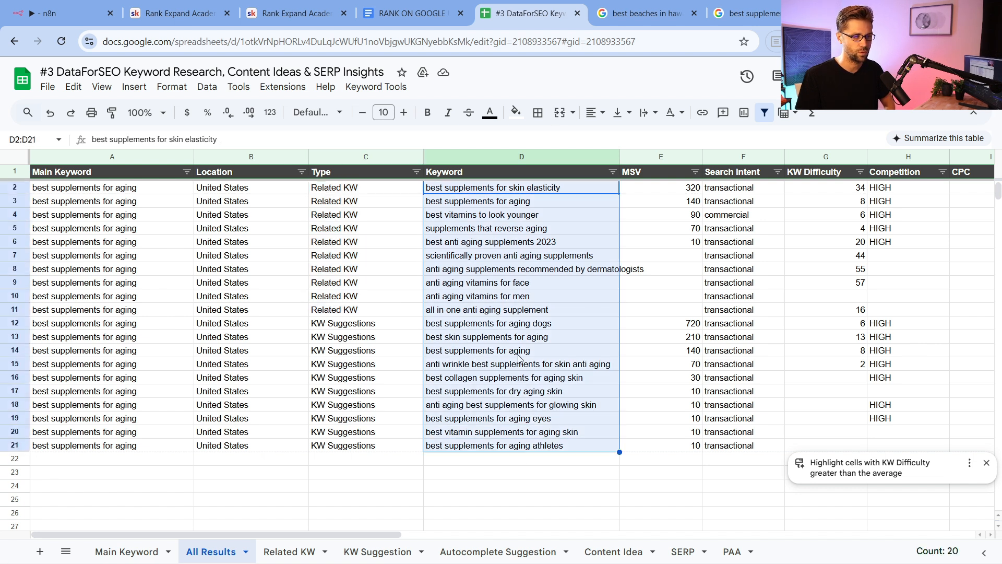
left_click(289, 551)
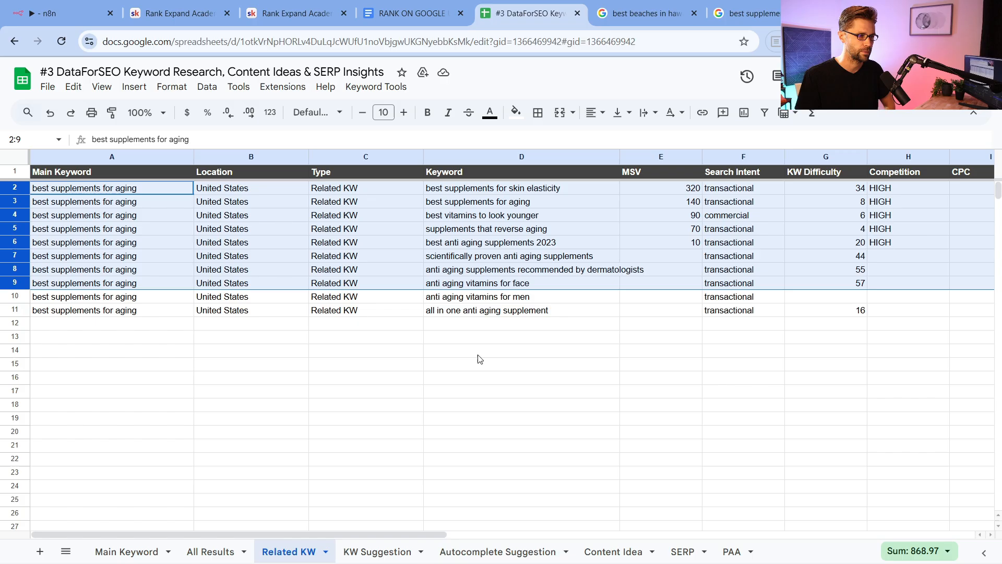
- Review the KW Suggestion, Autocomplete Suggestion and Content Idea sheets, highlighting the subtopics list
left_click(377, 551)
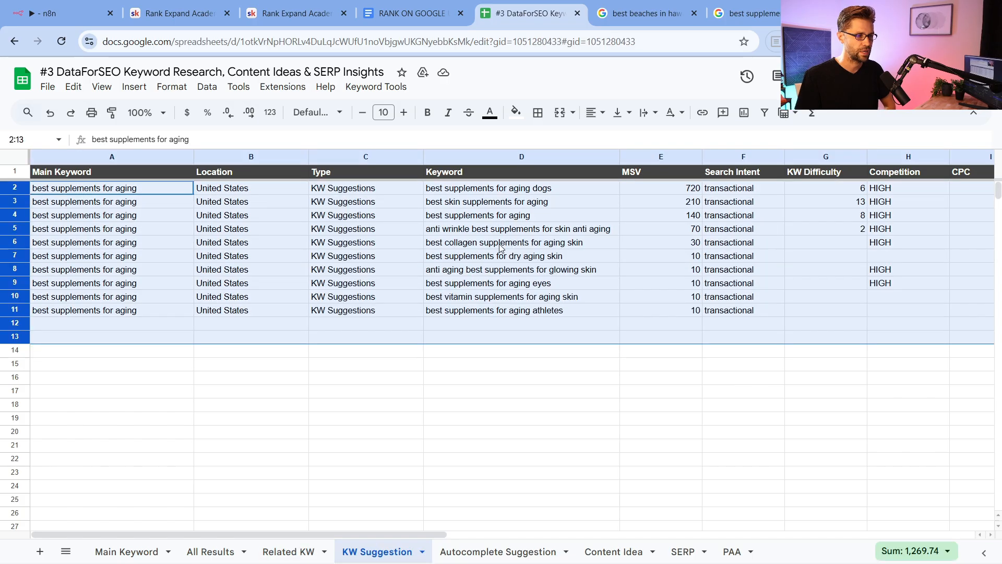
left_click(498, 551)
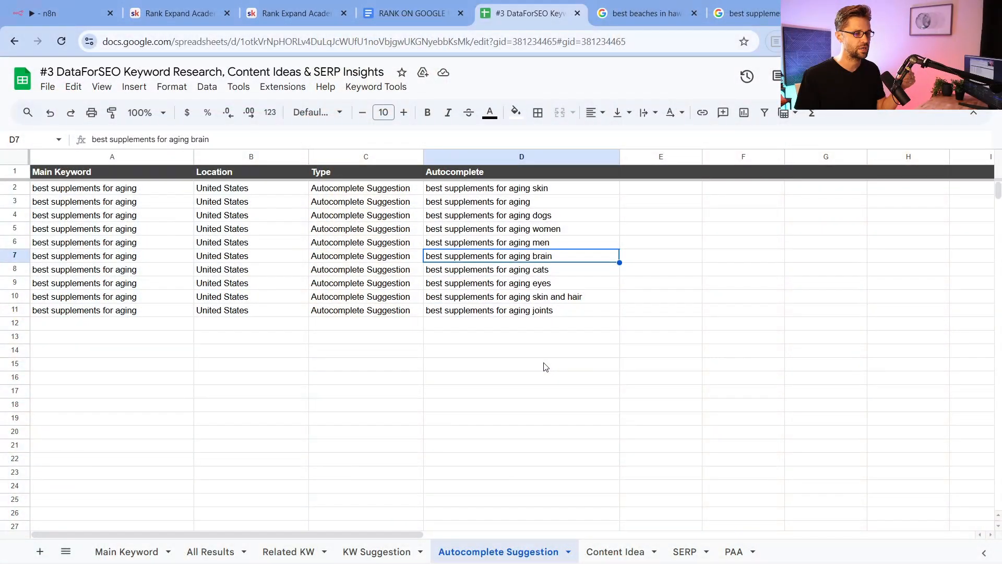
left_click(614, 551)
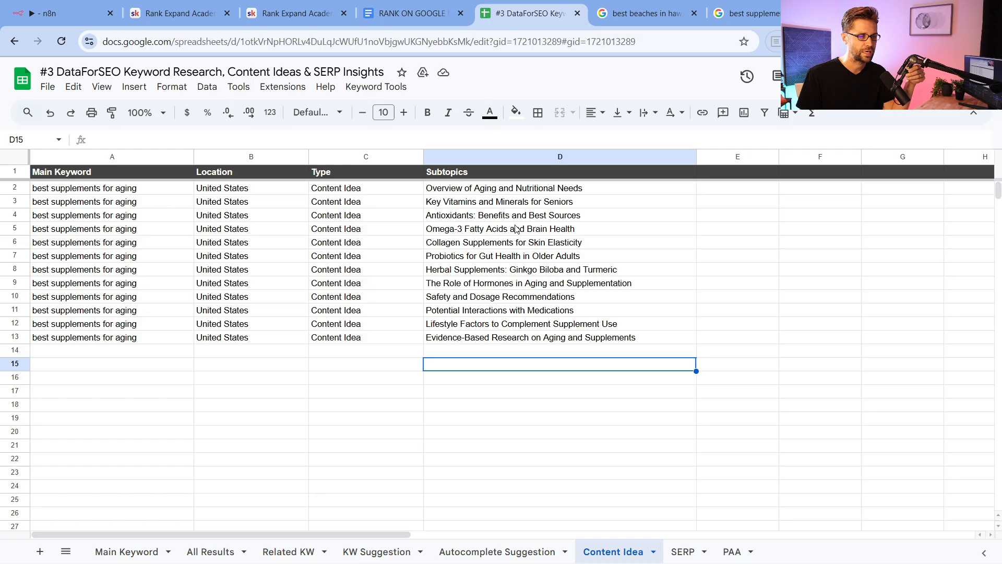
left_click_drag(559, 188, 559, 350)
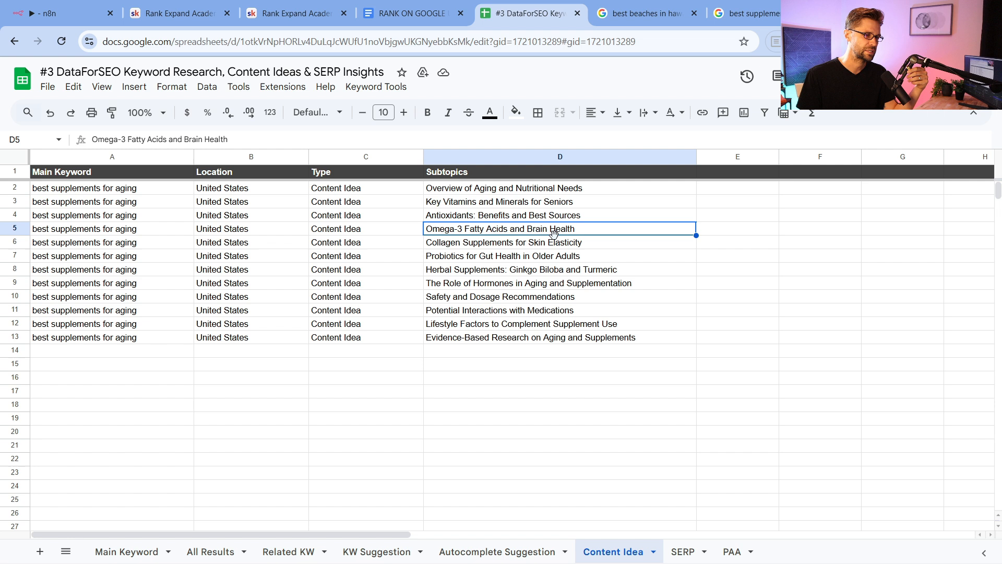
- Review the organic SERP results for 'best supplements for aging', then move to the PAA questions sheet
left_click(682, 551)
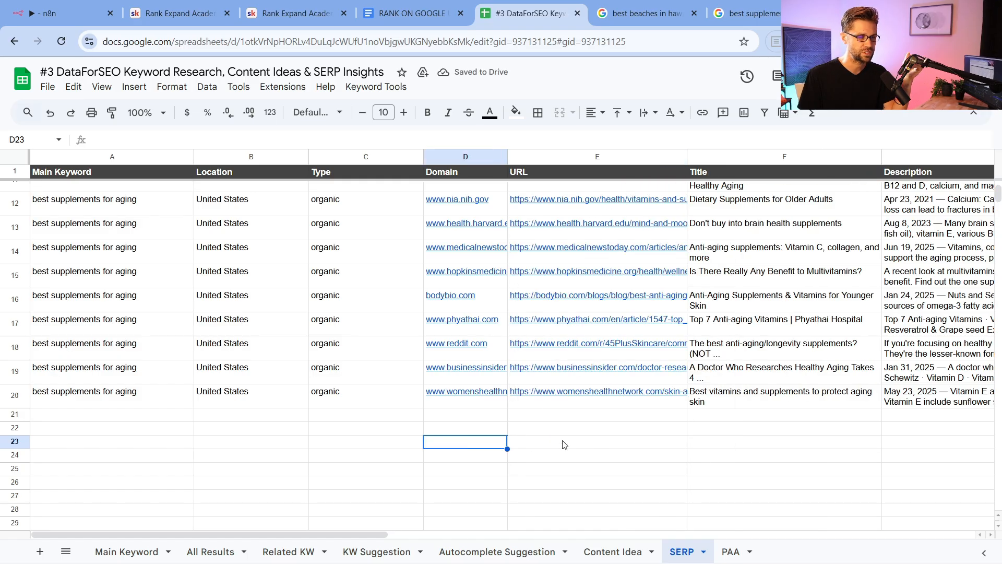
mouse_move(587, 224)
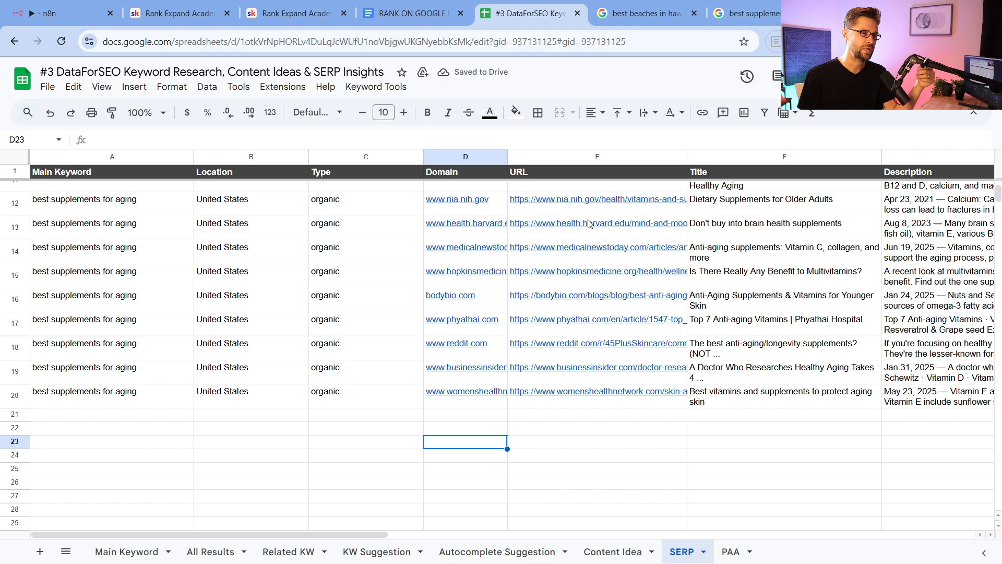
mouse_move(594, 451)
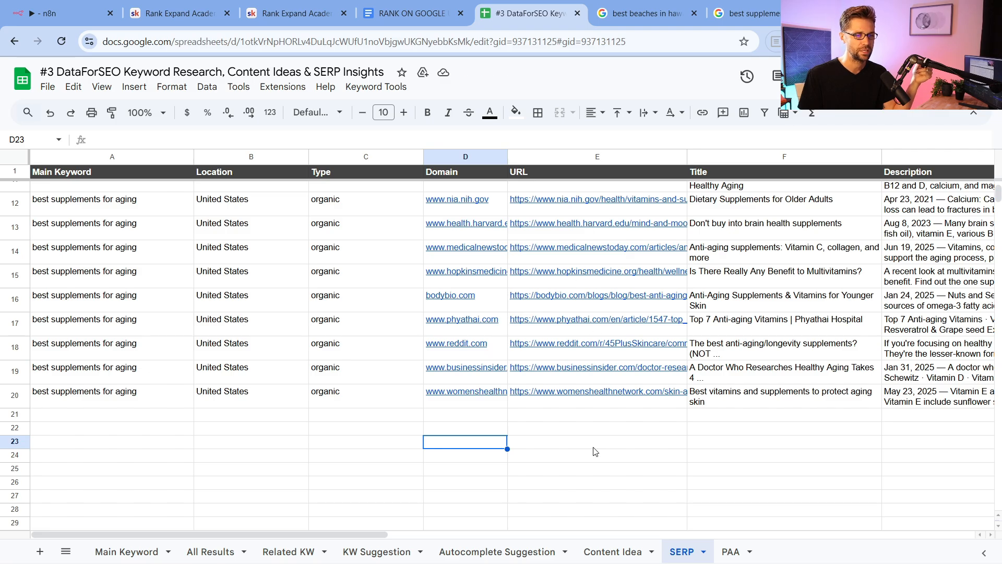
mouse_move(447, 476)
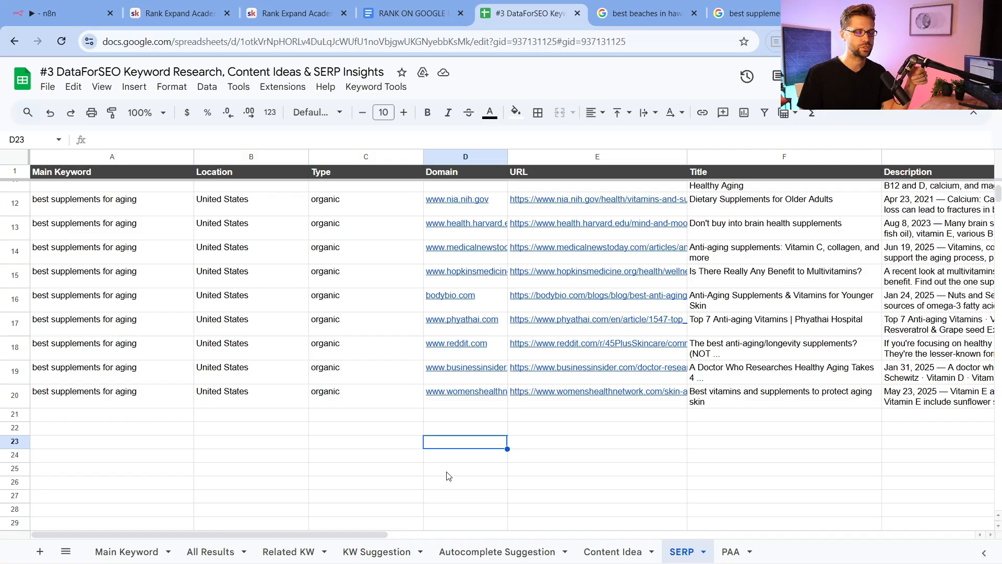
mouse_move(583, 315)
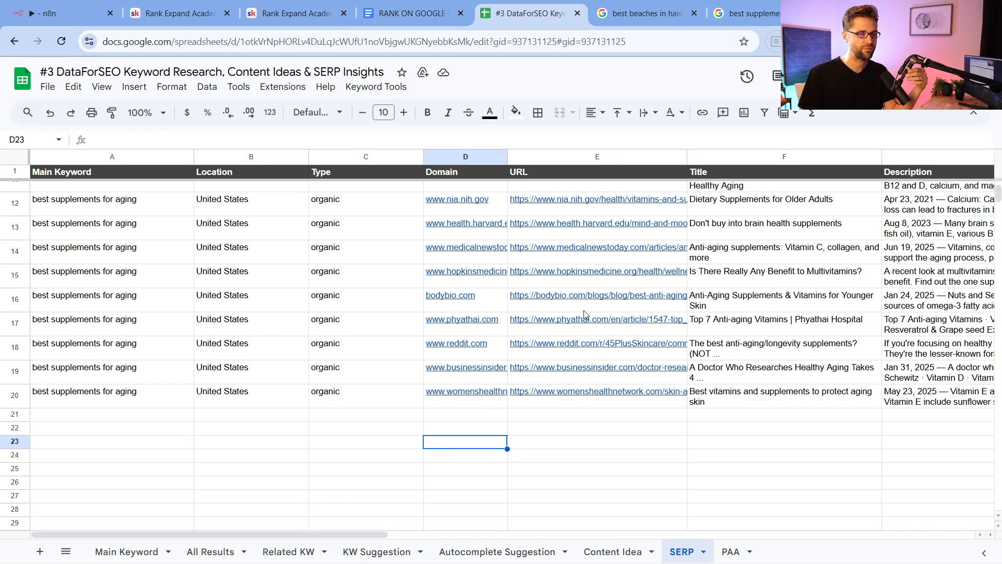
mouse_move(593, 533)
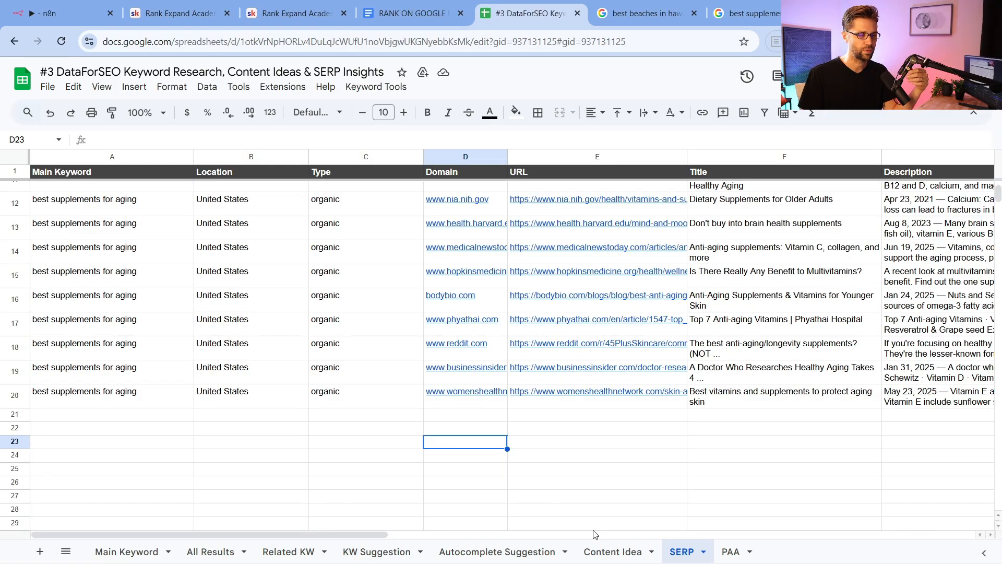
left_click(731, 551)
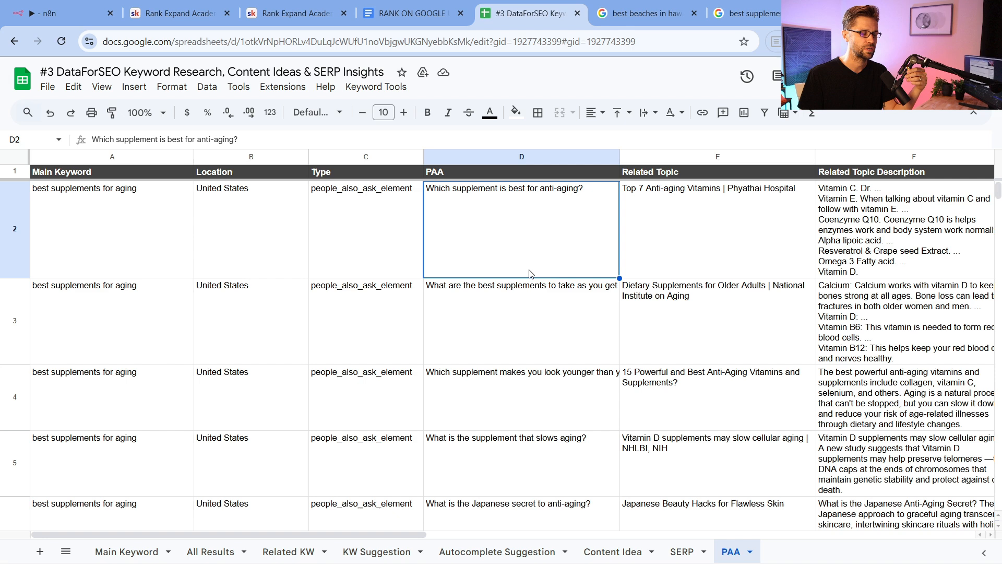
mouse_move(470, 213)
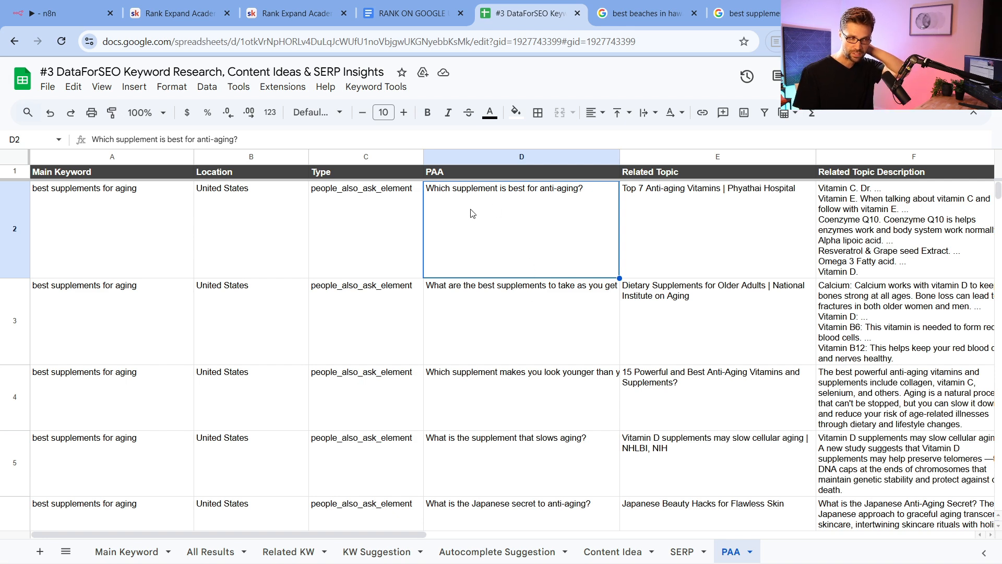